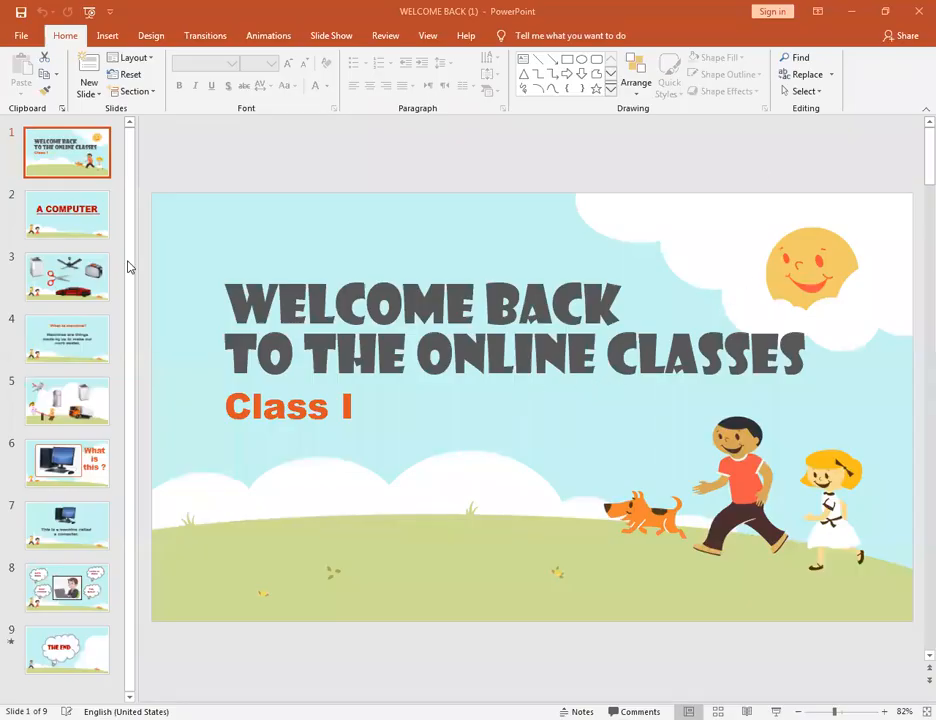
{"action": "mouse_move", "coordinate": [304, 374]}
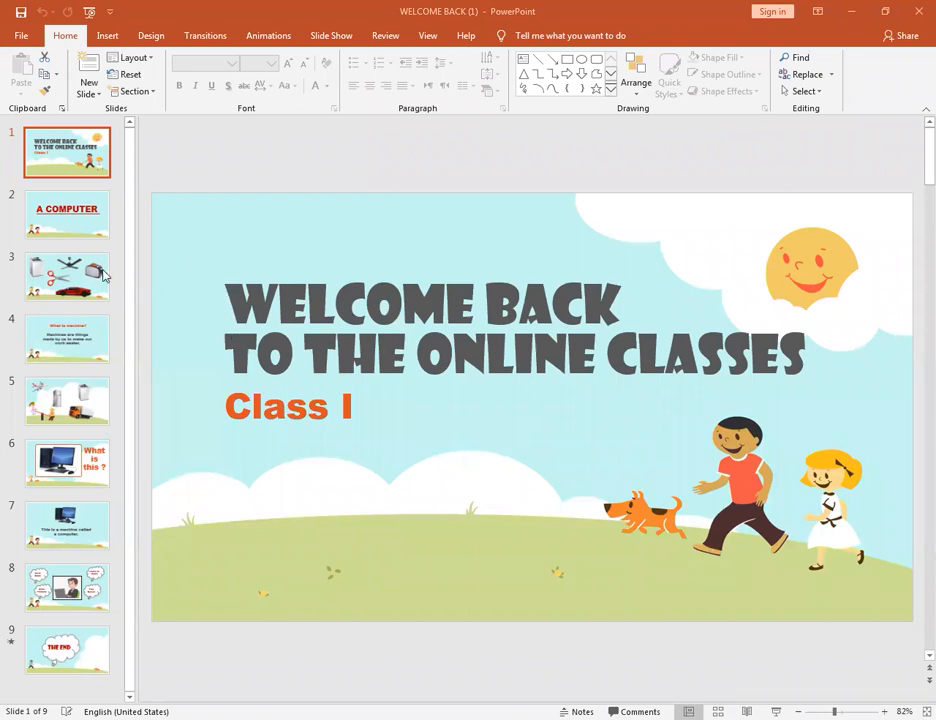
- Show slide 3 and point out the toaster, scissors and sports car pictures
{"action": "left_click", "coordinate": [66, 276]}
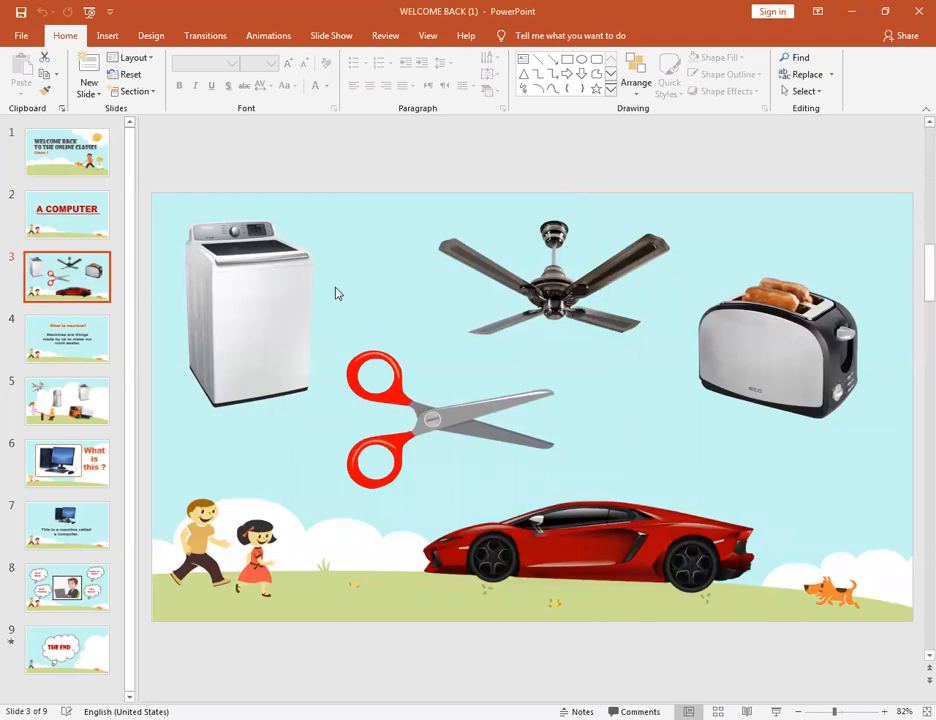
{"action": "mouse_move", "coordinate": [292, 308]}
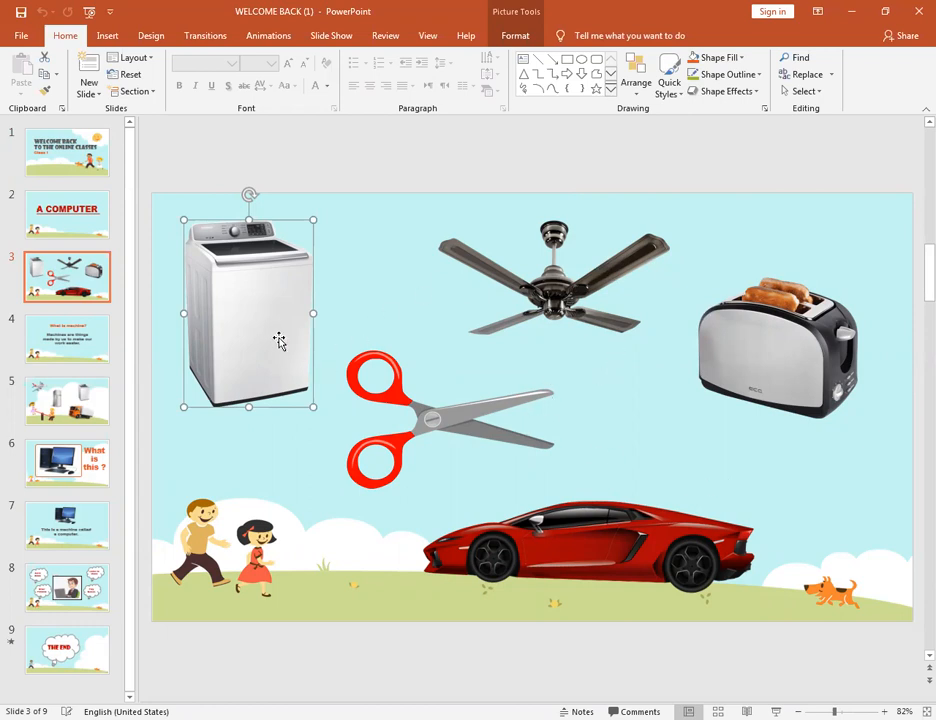
{"action": "left_click", "coordinate": [552, 292]}
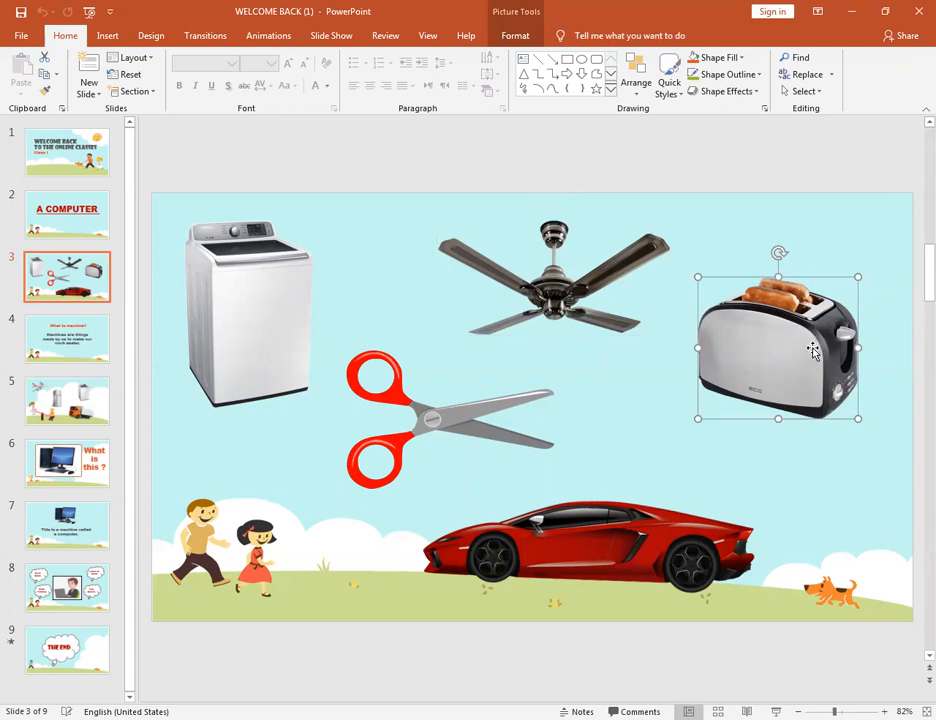
{"action": "mouse_move", "coordinate": [568, 406]}
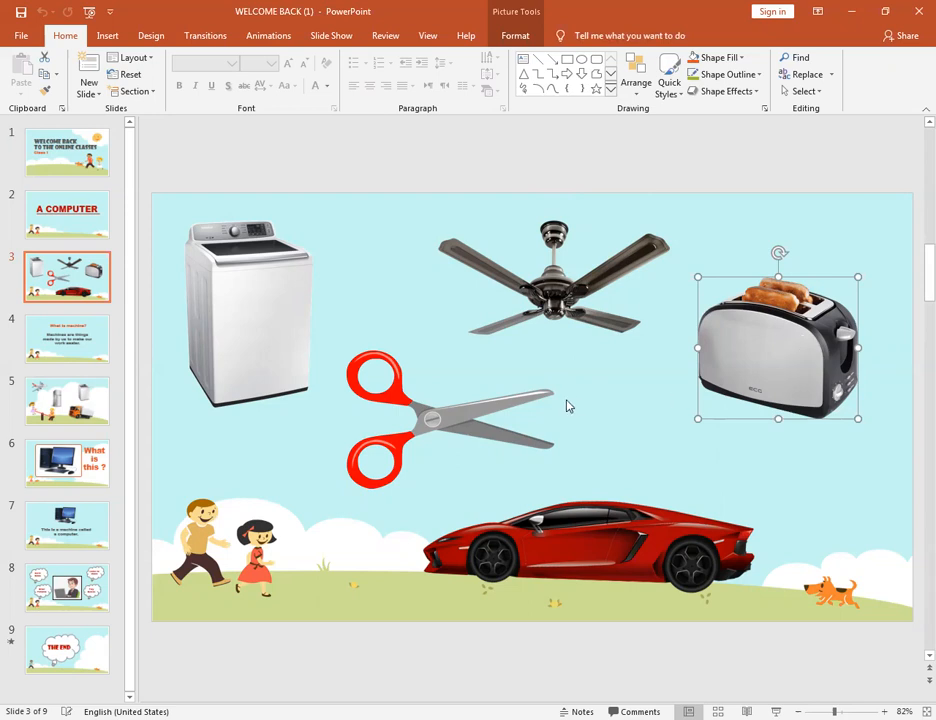
{"action": "mouse_move", "coordinate": [744, 328]}
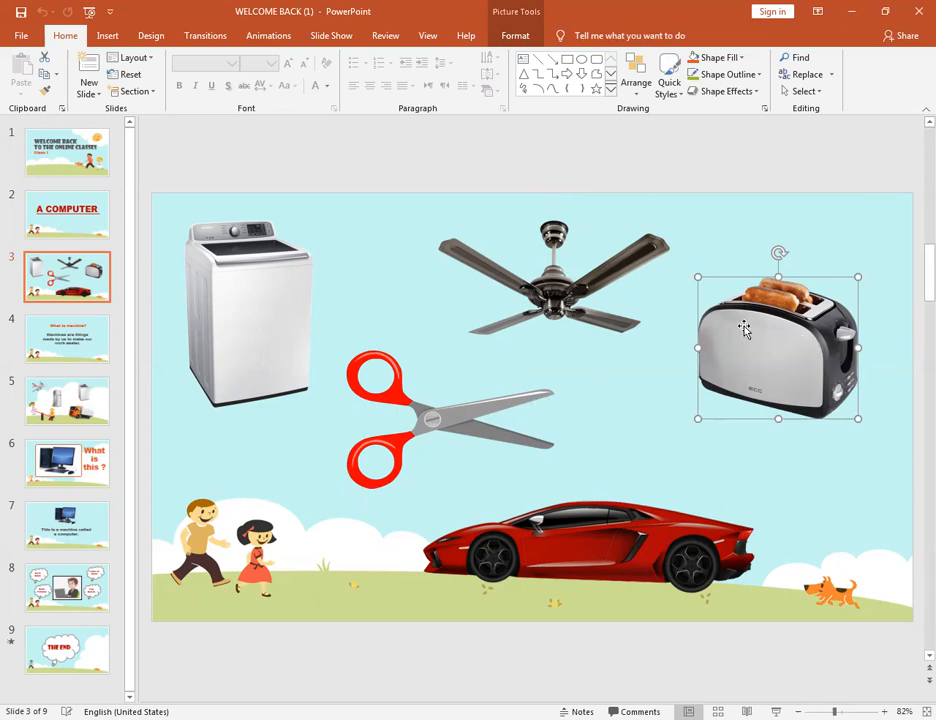
{"action": "left_click", "coordinate": [450, 410]}
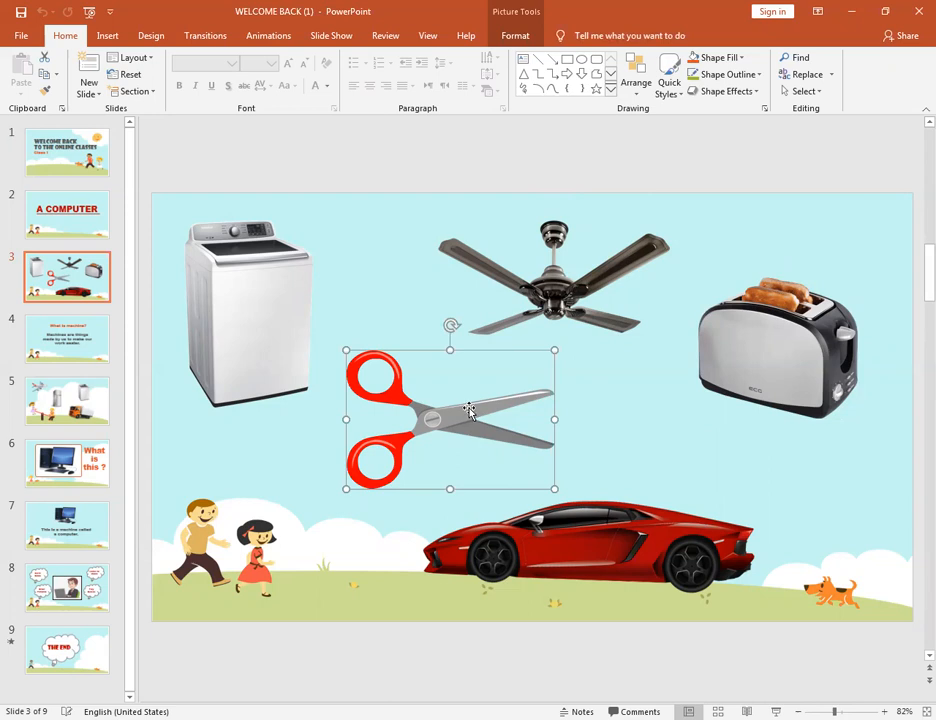
{"action": "left_click", "coordinate": [612, 544]}
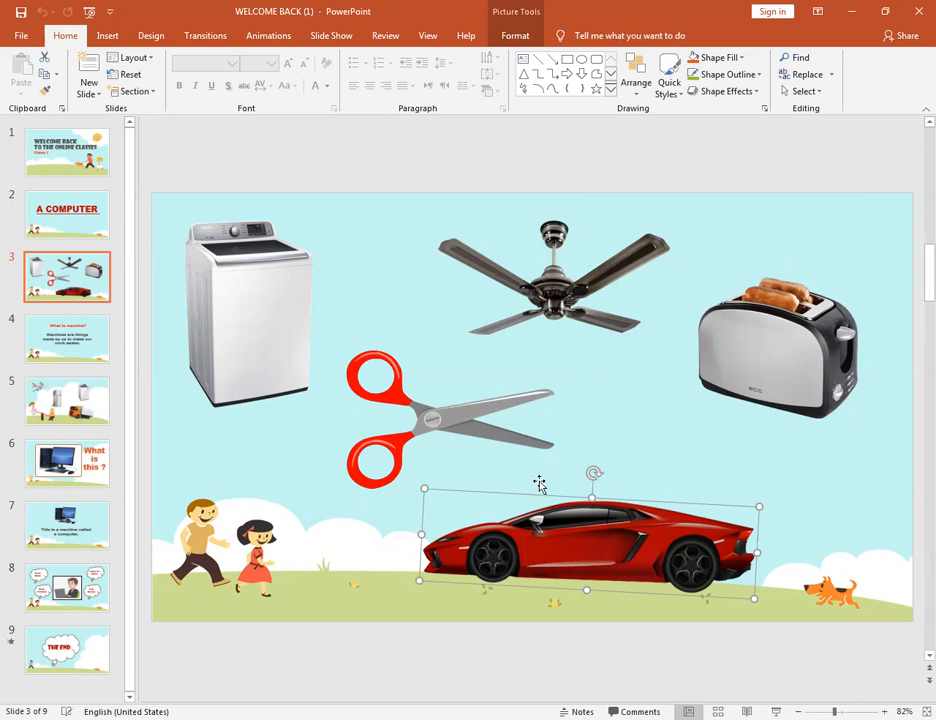
{"action": "left_click", "coordinate": [68, 338]}
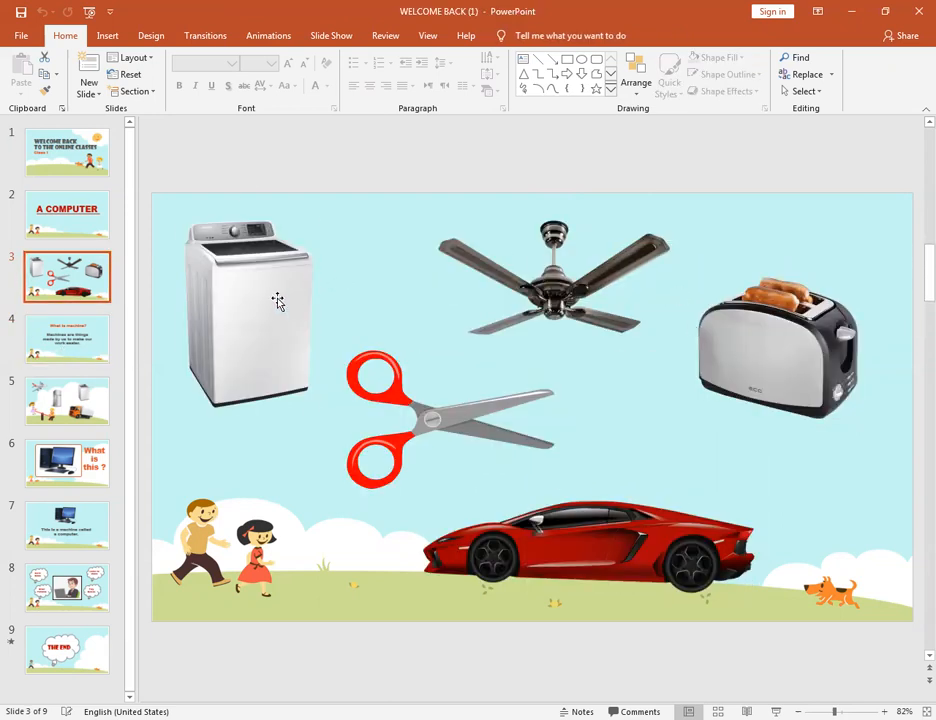
{"action": "left_click", "coordinate": [778, 348]}
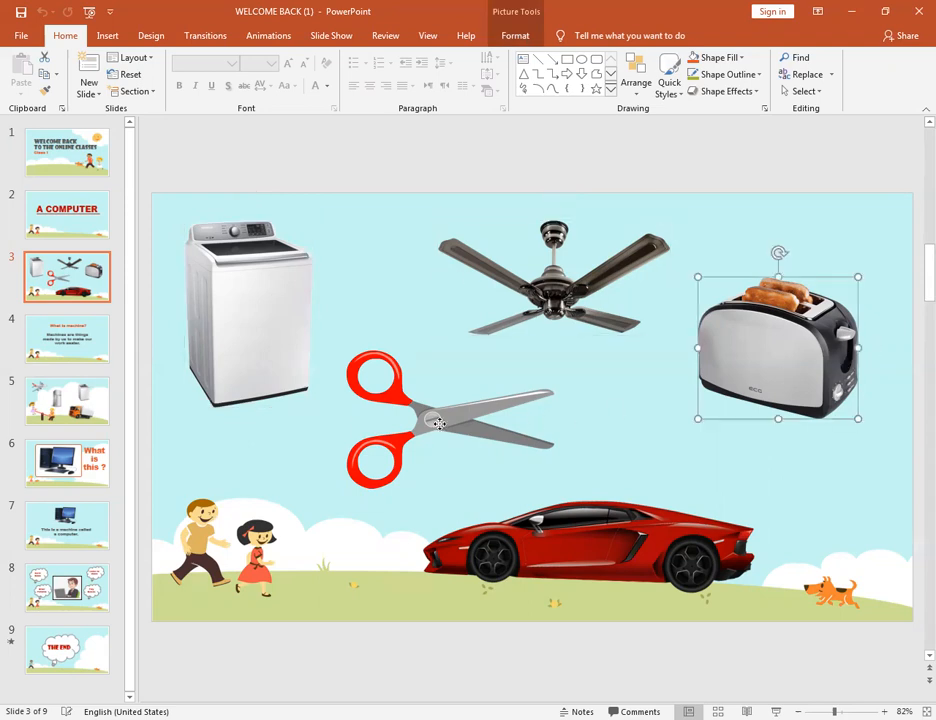
{"action": "left_click", "coordinate": [570, 548]}
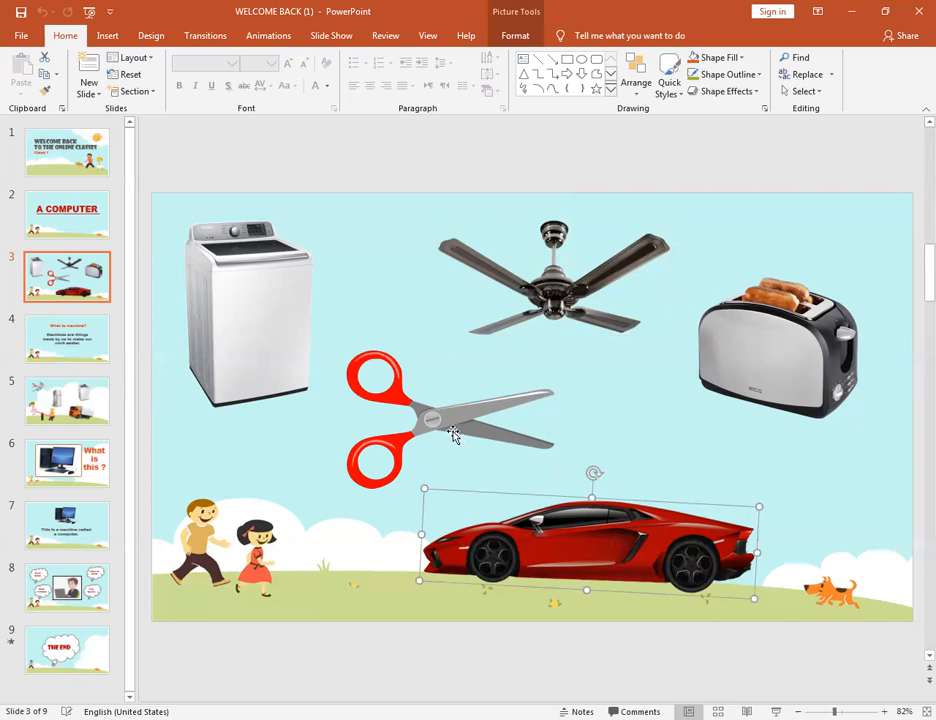
{"action": "left_click", "coordinate": [450, 418]}
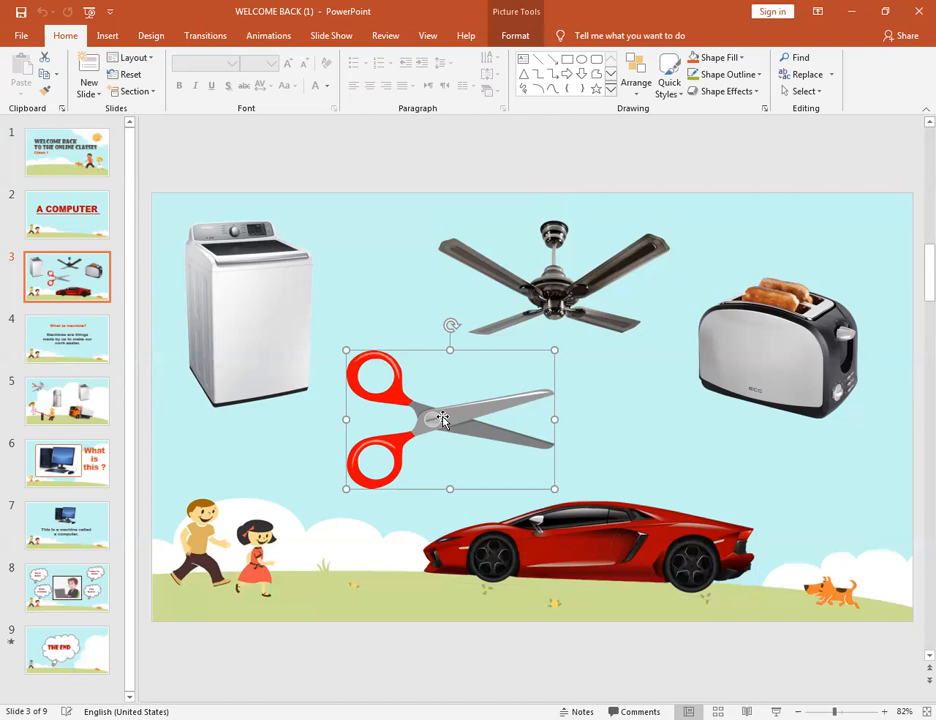
{"action": "mouse_move", "coordinate": [278, 338]}
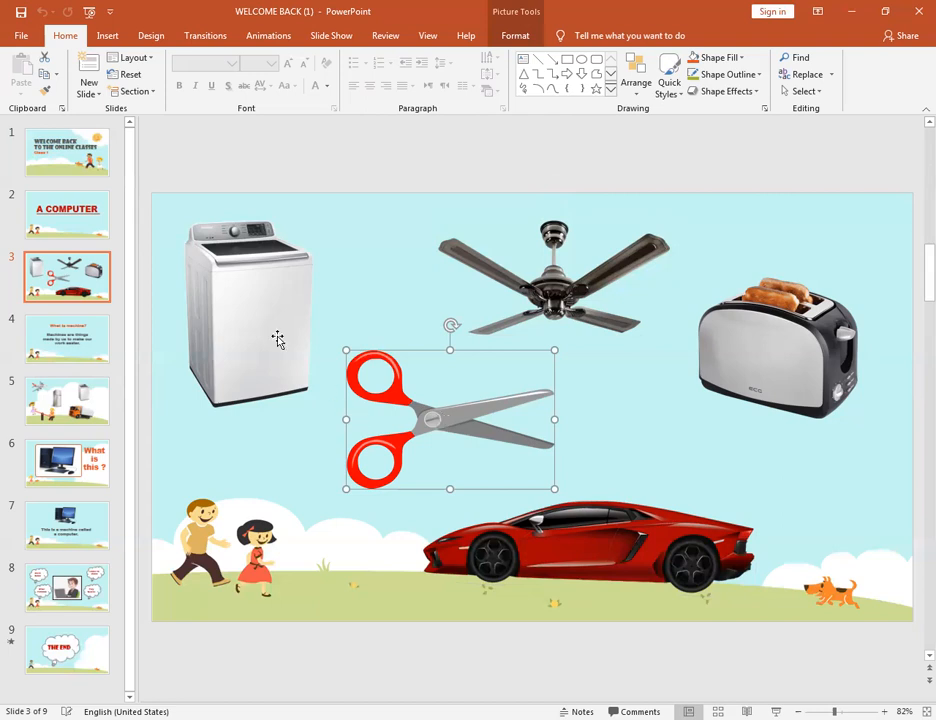
{"action": "left_click", "coordinate": [252, 320]}
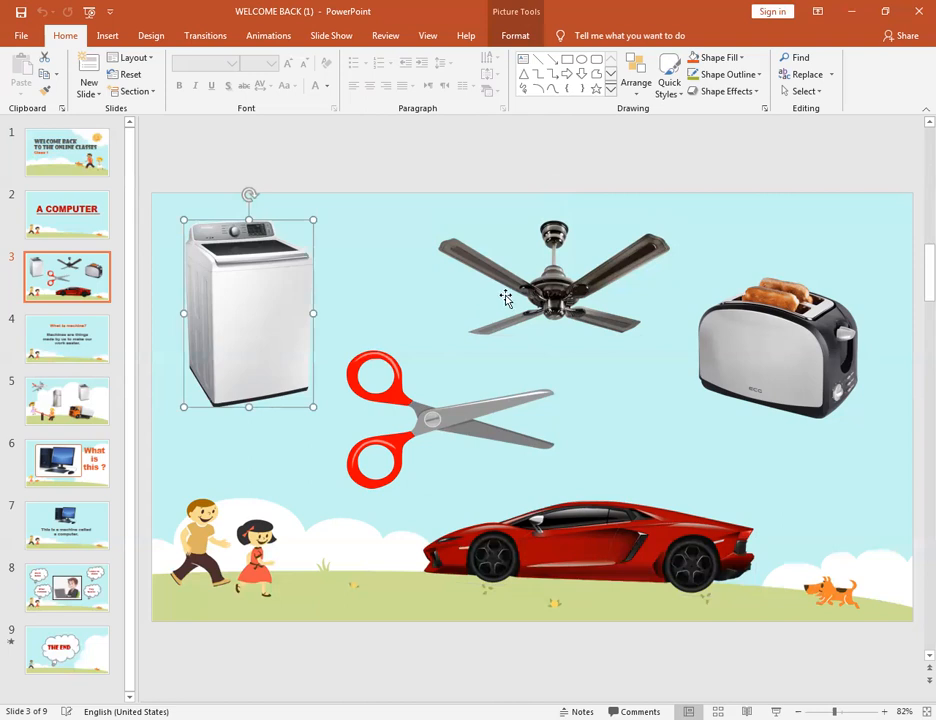
{"action": "left_click", "coordinate": [552, 276]}
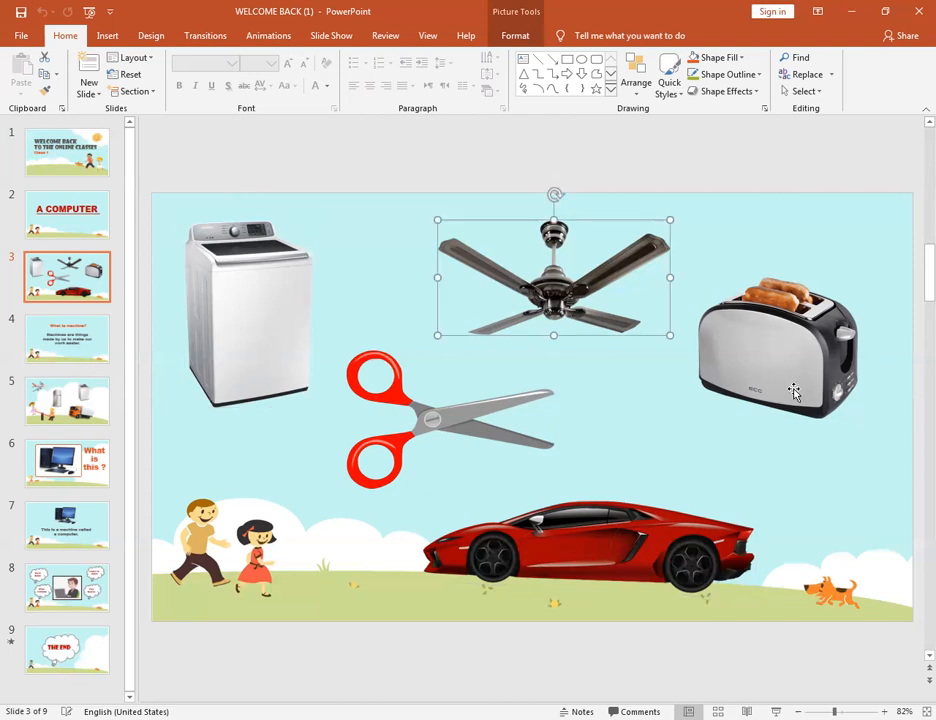
{"action": "left_click", "coordinate": [778, 344]}
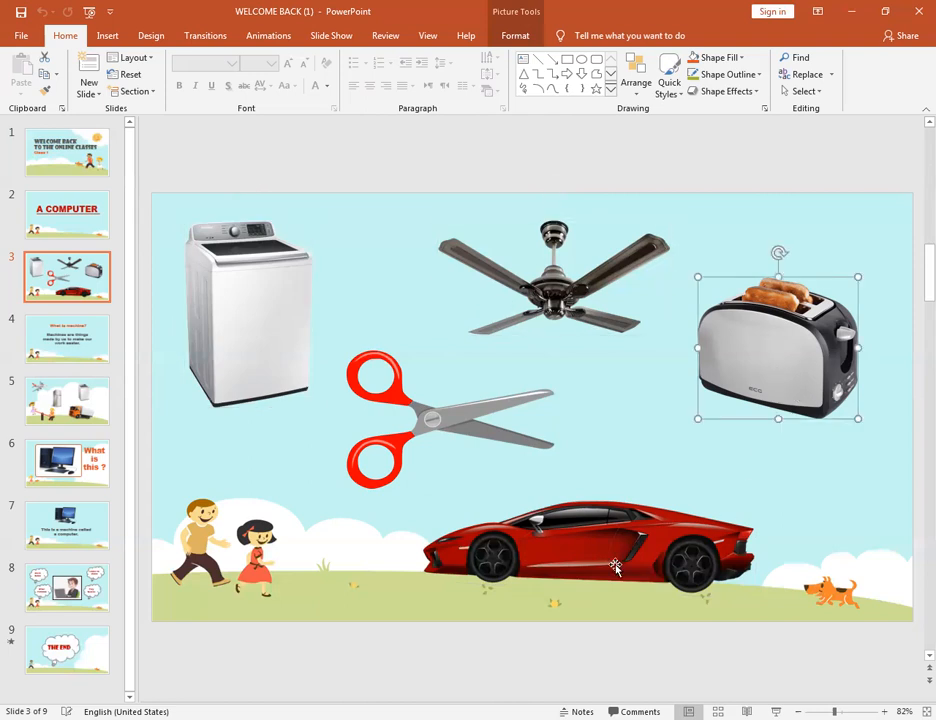
{"action": "mouse_move", "coordinate": [436, 424]}
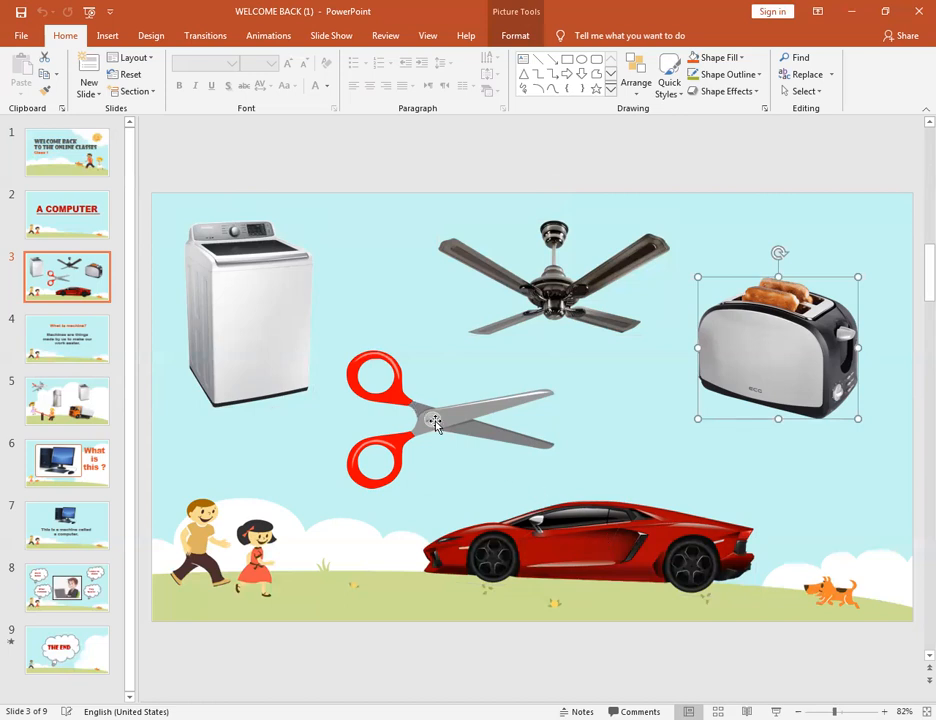
{"action": "left_click", "coordinate": [436, 424]}
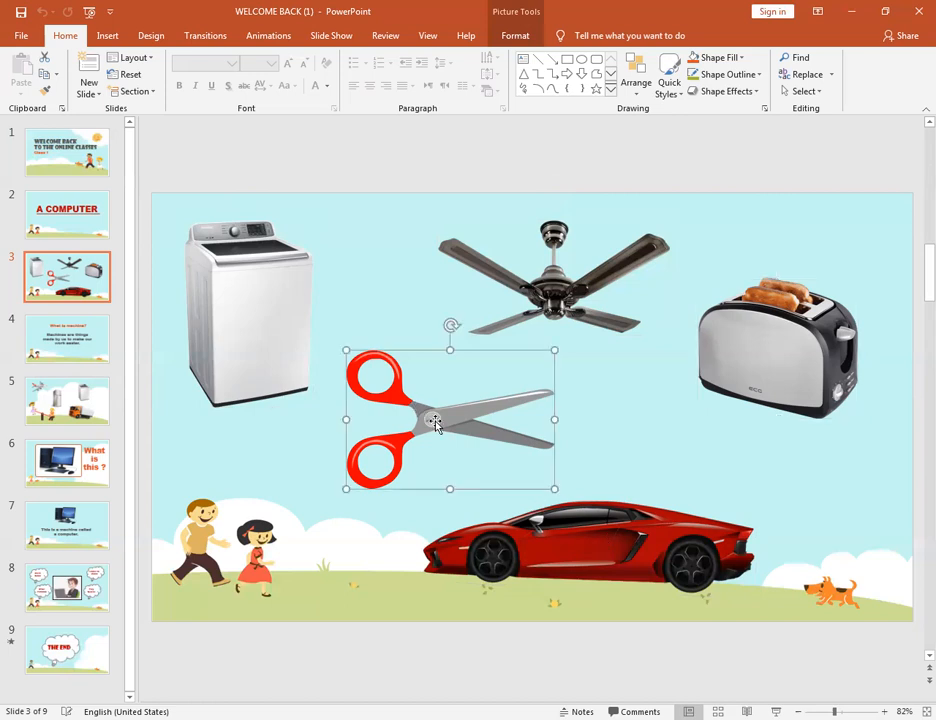
{"action": "mouse_move", "coordinate": [572, 544]}
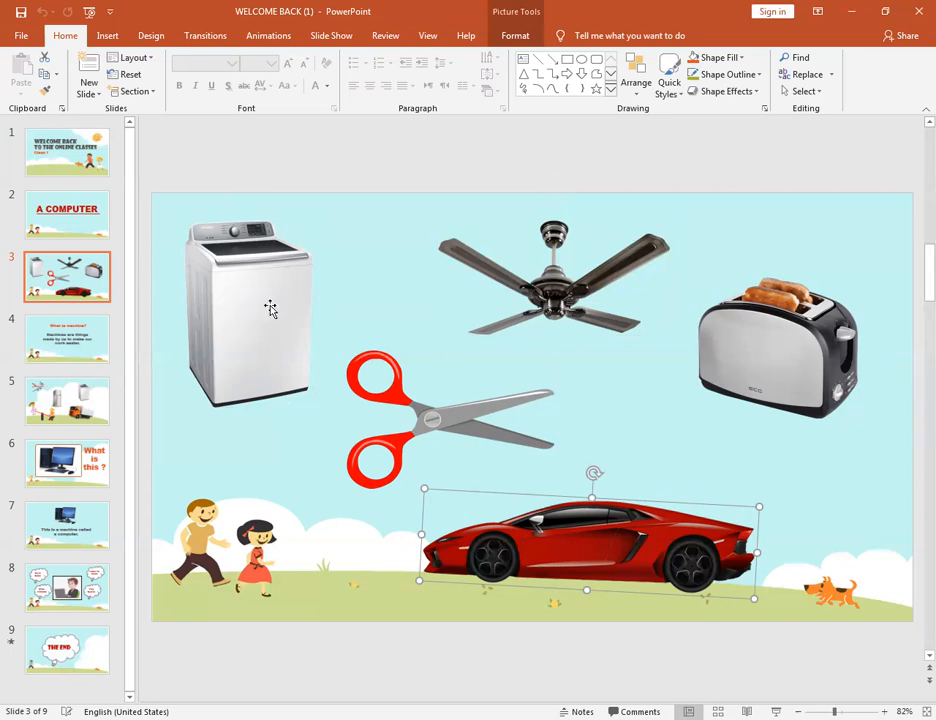
{"action": "left_click", "coordinate": [426, 420]}
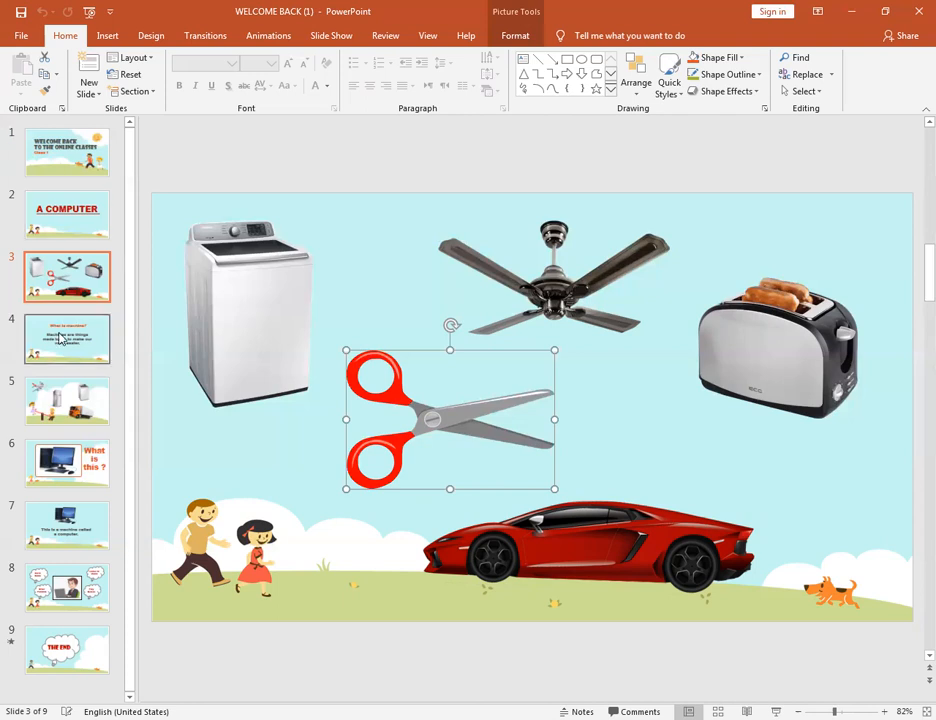
- Show slide 4, 'What is machine?', glancing back at the pictures slide once
{"action": "left_click", "coordinate": [66, 338]}
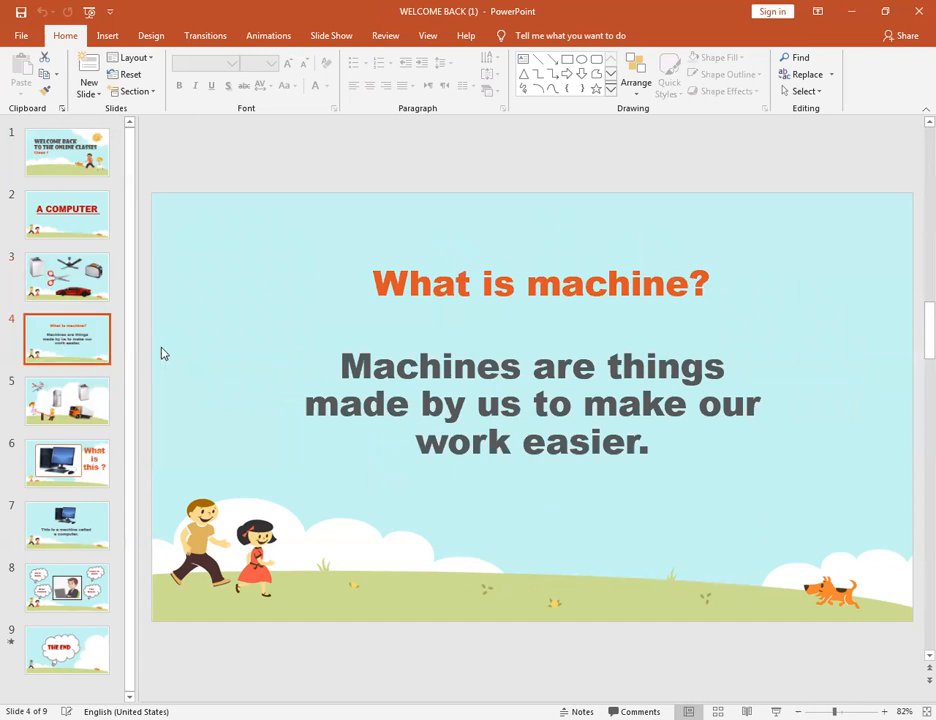
{"action": "mouse_move", "coordinate": [170, 372]}
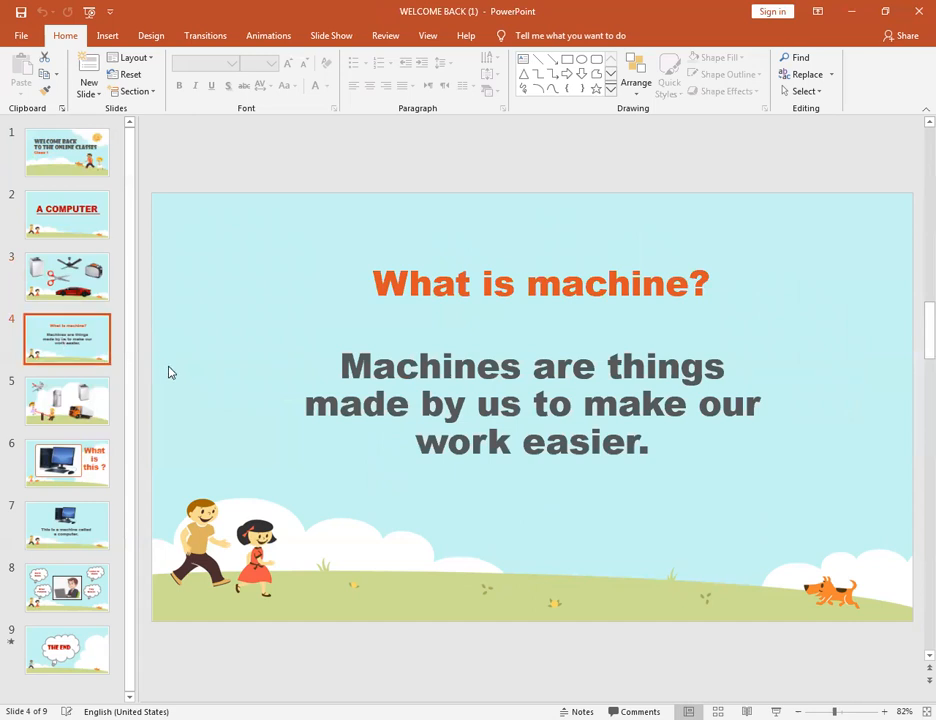
{"action": "mouse_move", "coordinate": [184, 384]}
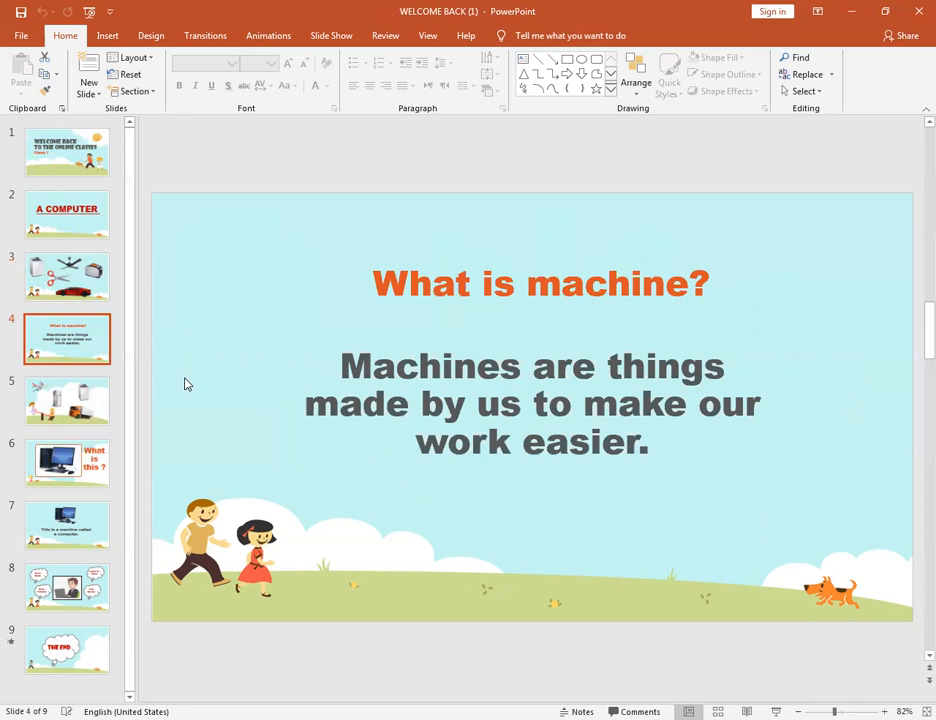
{"action": "mouse_move", "coordinate": [420, 380]}
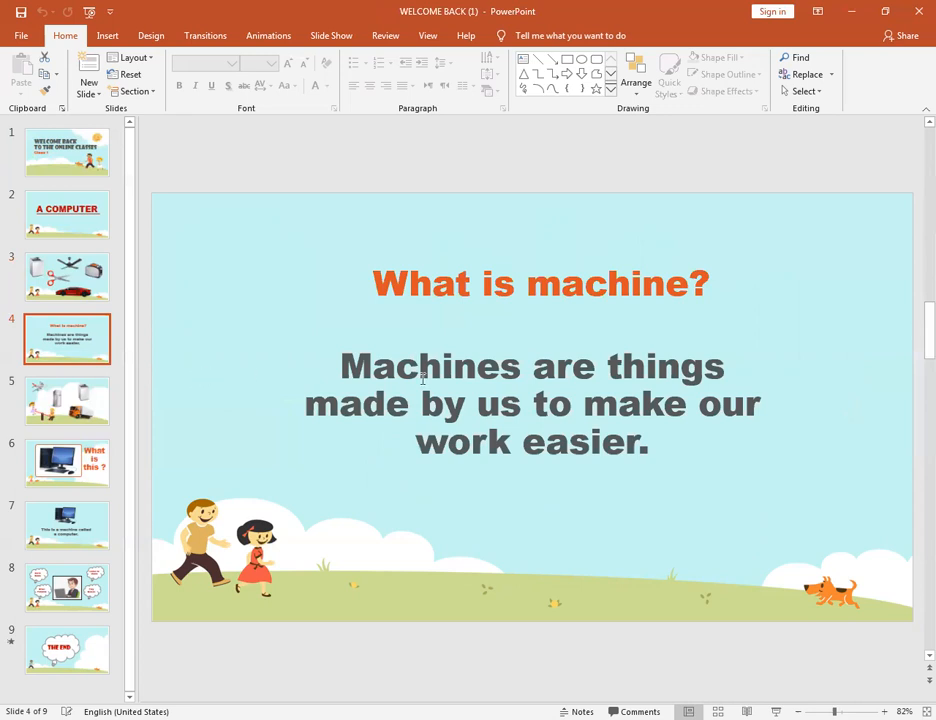
{"action": "mouse_move", "coordinate": [424, 380]}
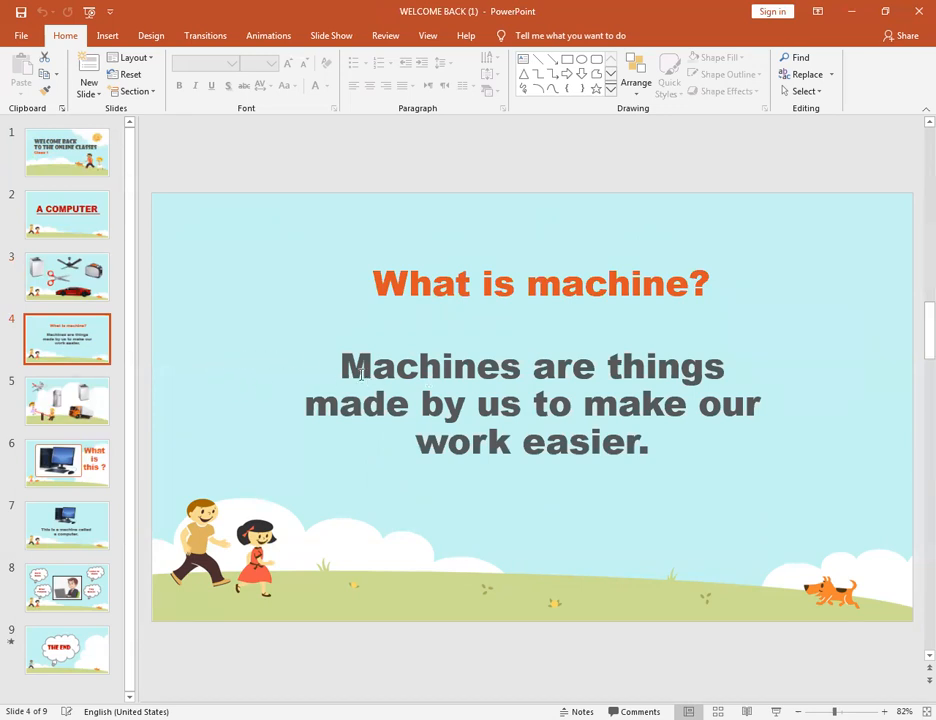
{"action": "left_click", "coordinate": [68, 276]}
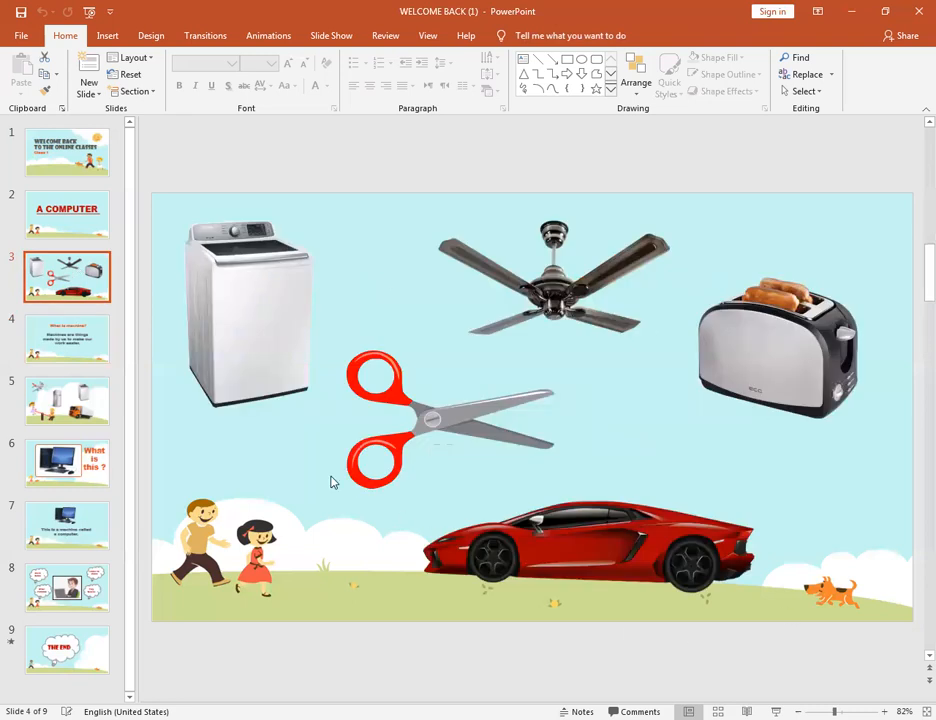
{"action": "left_click", "coordinate": [68, 338]}
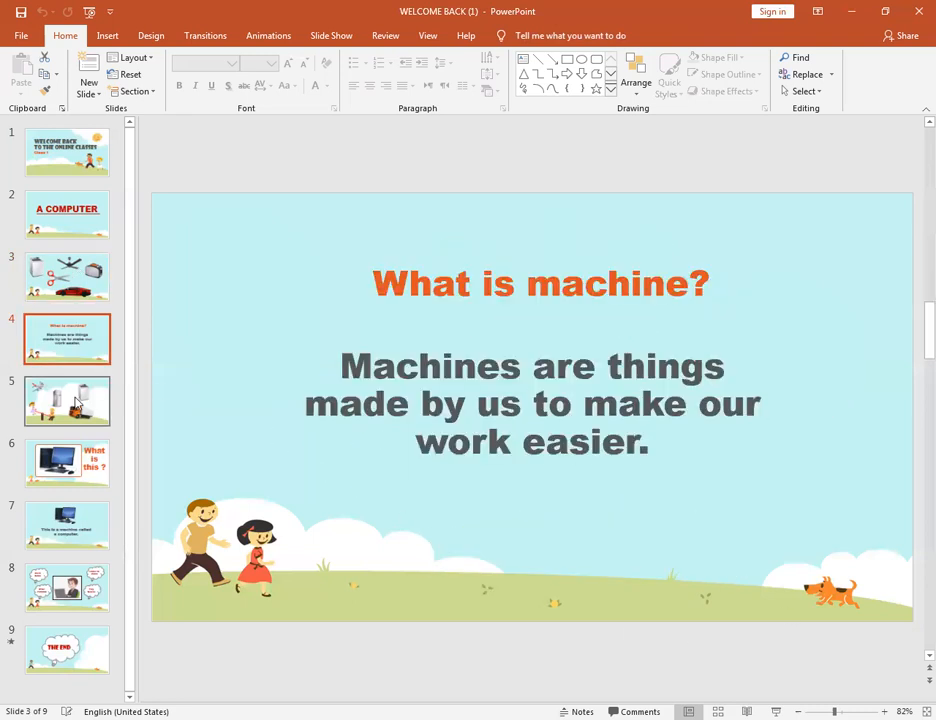
{"action": "left_click", "coordinate": [68, 402]}
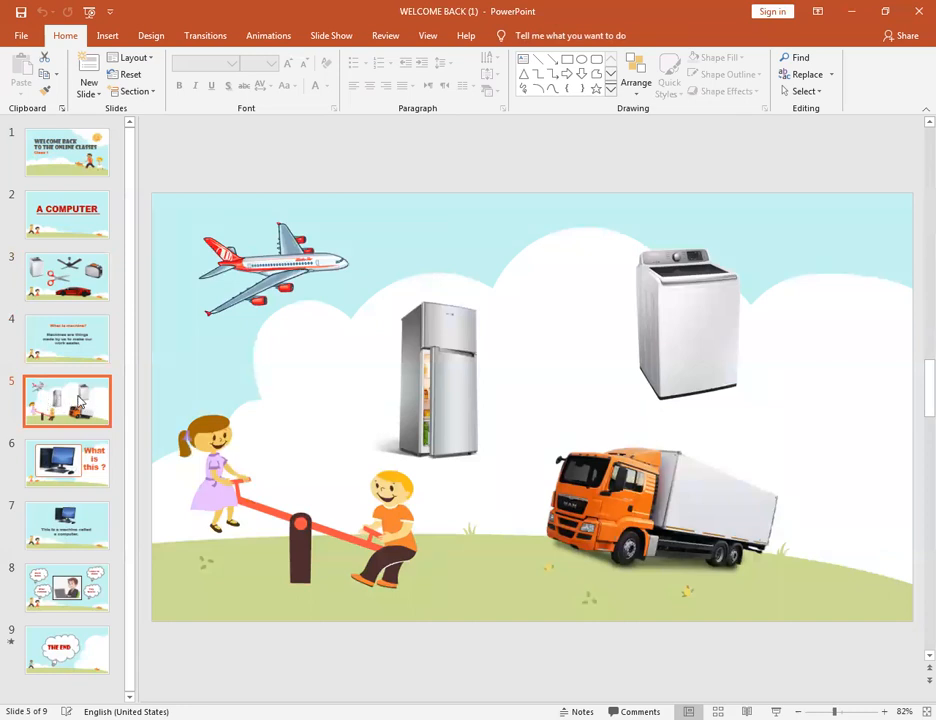
{"action": "mouse_move", "coordinate": [216, 352]}
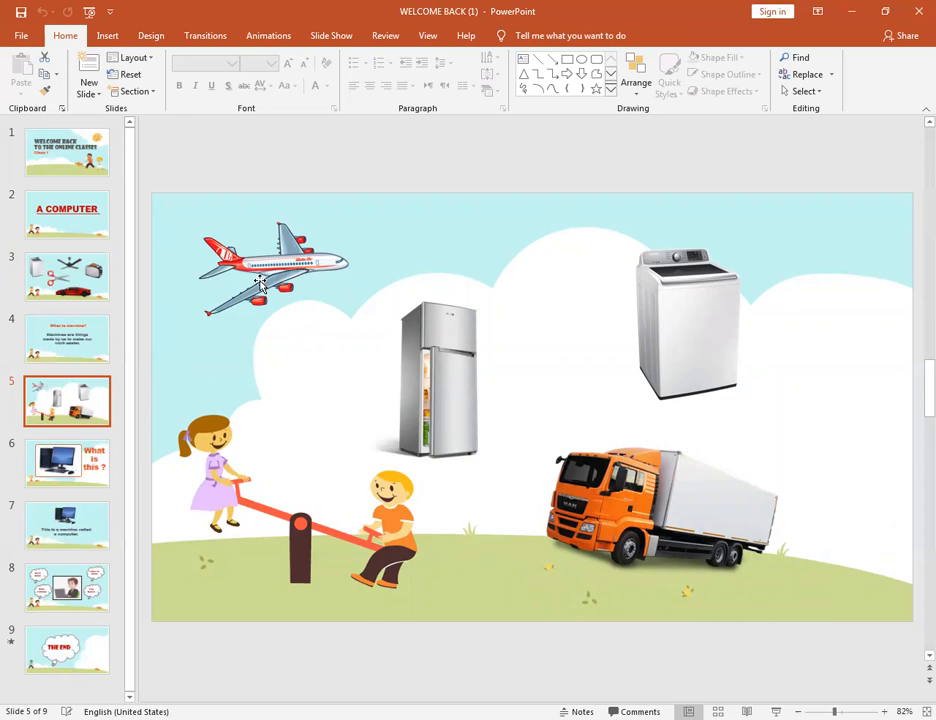
{"action": "left_click", "coordinate": [260, 284]}
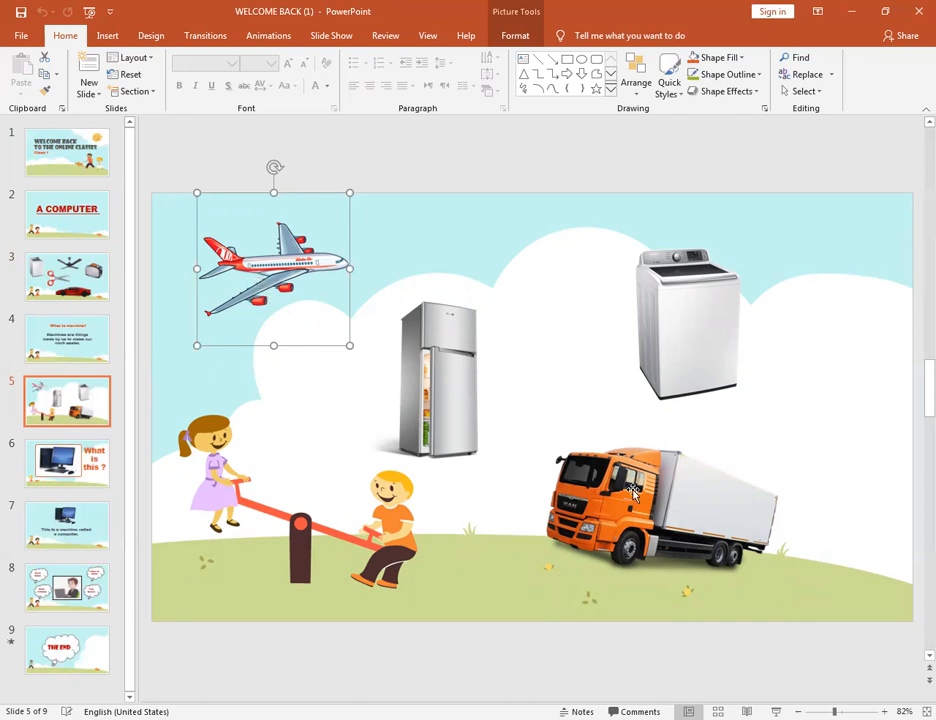
{"action": "left_click", "coordinate": [636, 496]}
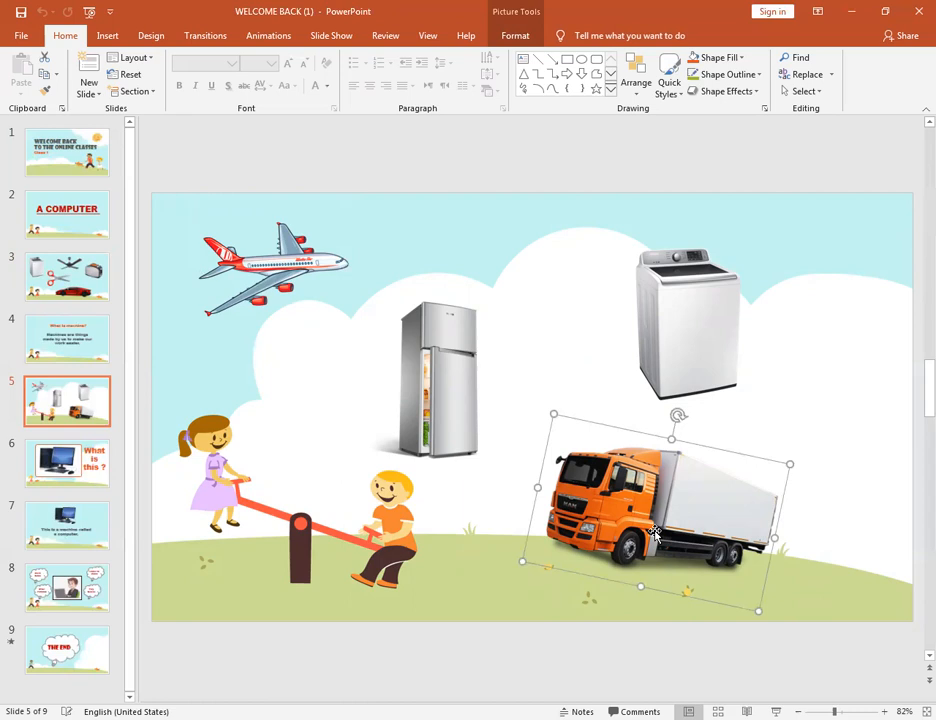
{"action": "mouse_move", "coordinate": [550, 464]}
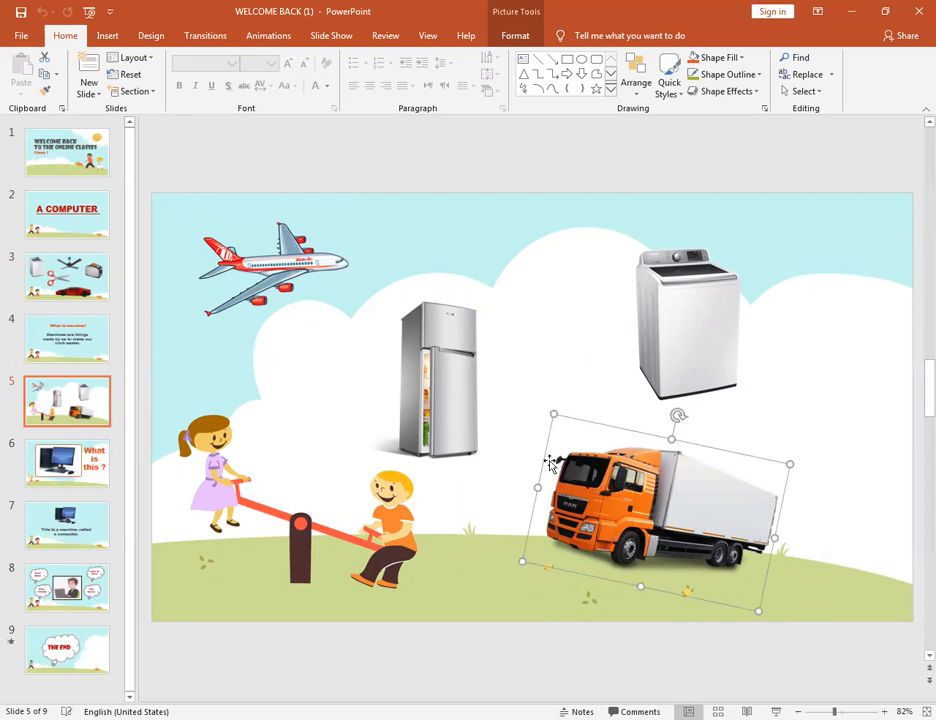
{"action": "left_click", "coordinate": [434, 380]}
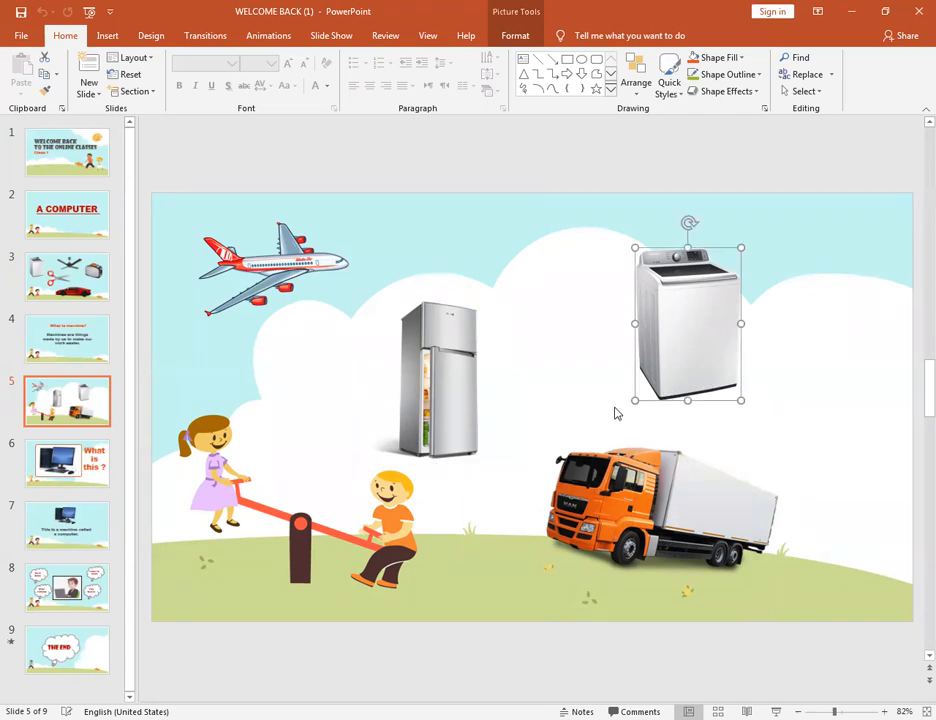
{"action": "mouse_move", "coordinate": [426, 388]}
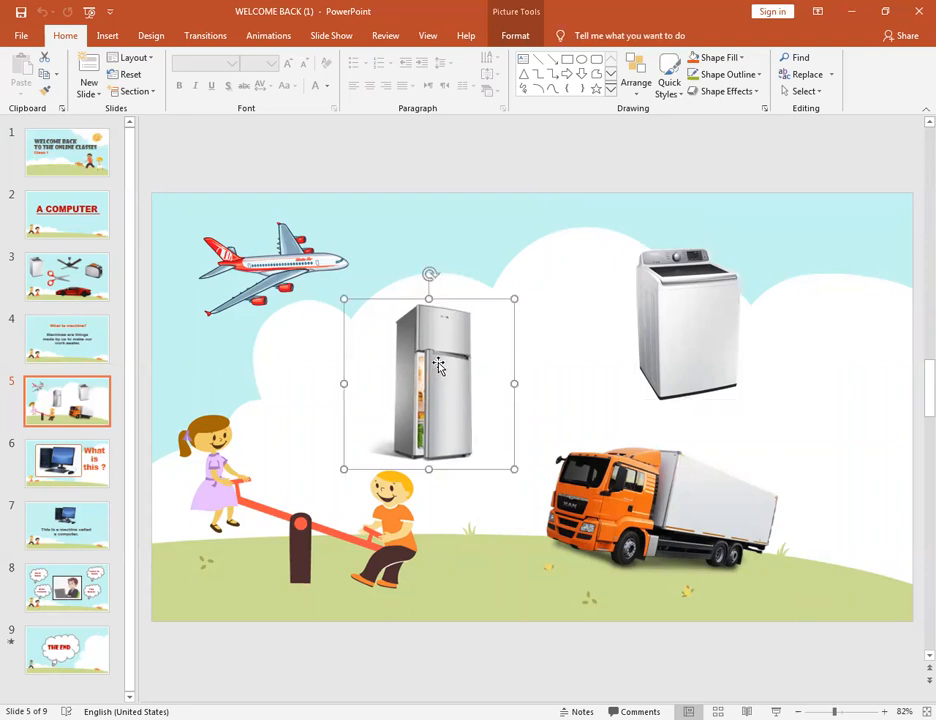
{"action": "left_click", "coordinate": [684, 330]}
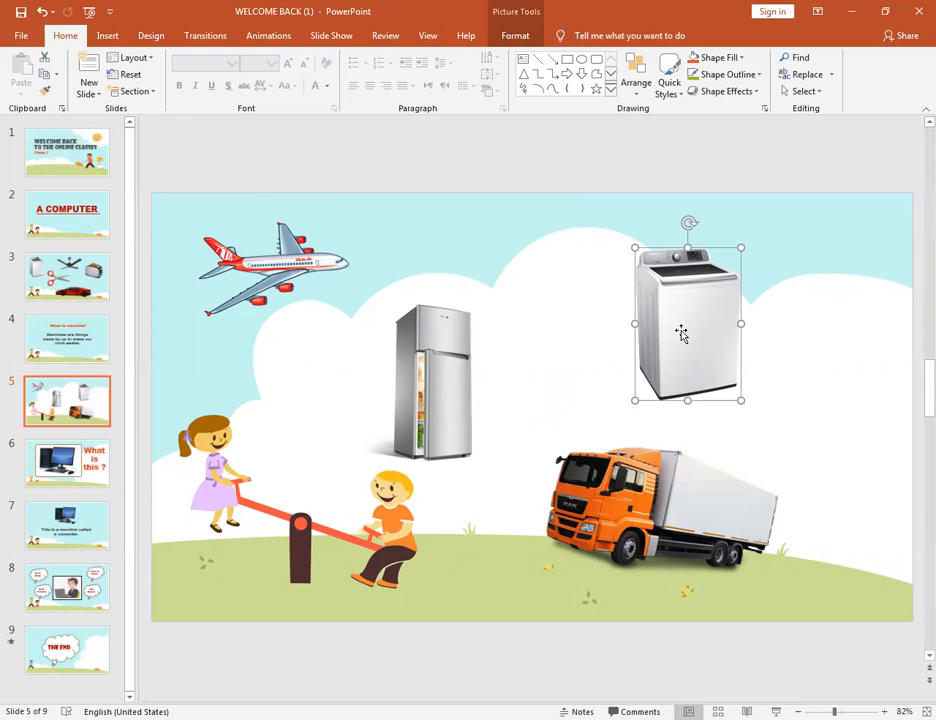
{"action": "mouse_move", "coordinate": [746, 8]}
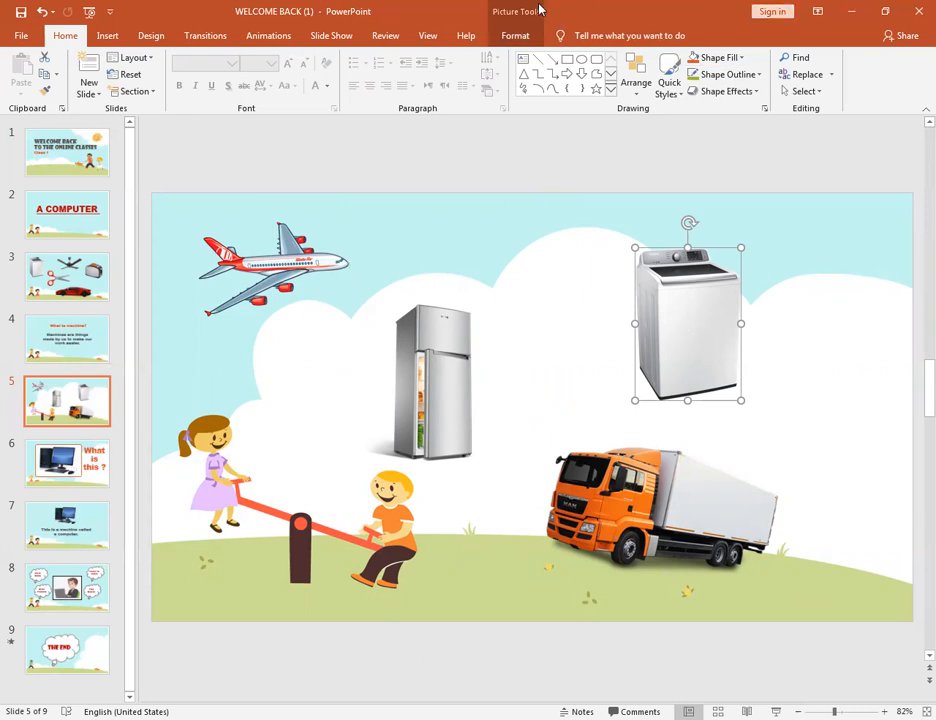
{"action": "mouse_move", "coordinate": [456, 396]}
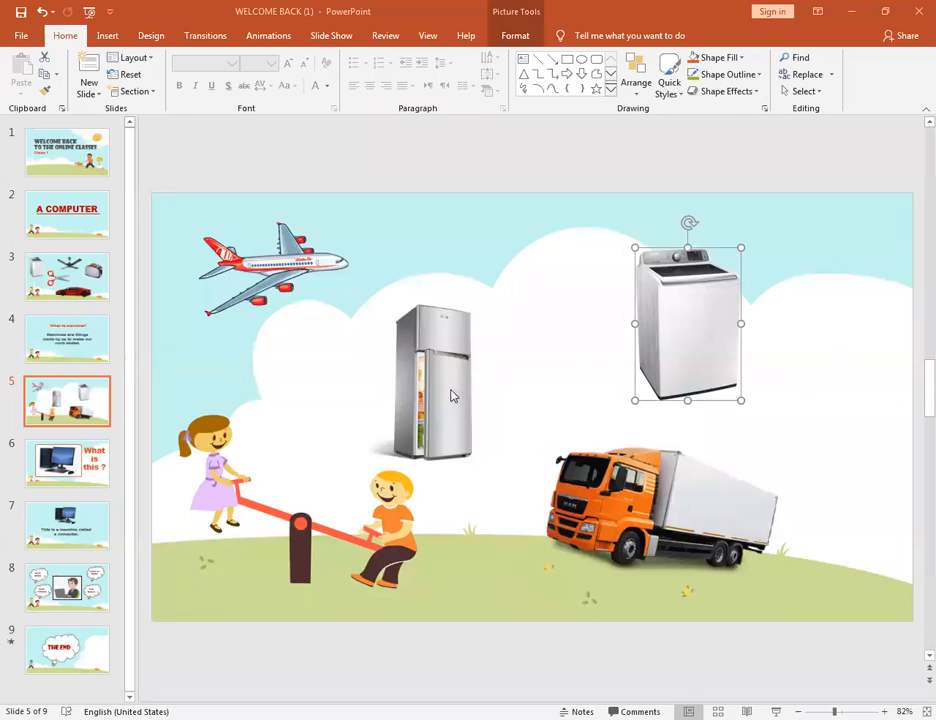
{"action": "mouse_move", "coordinate": [444, 392]}
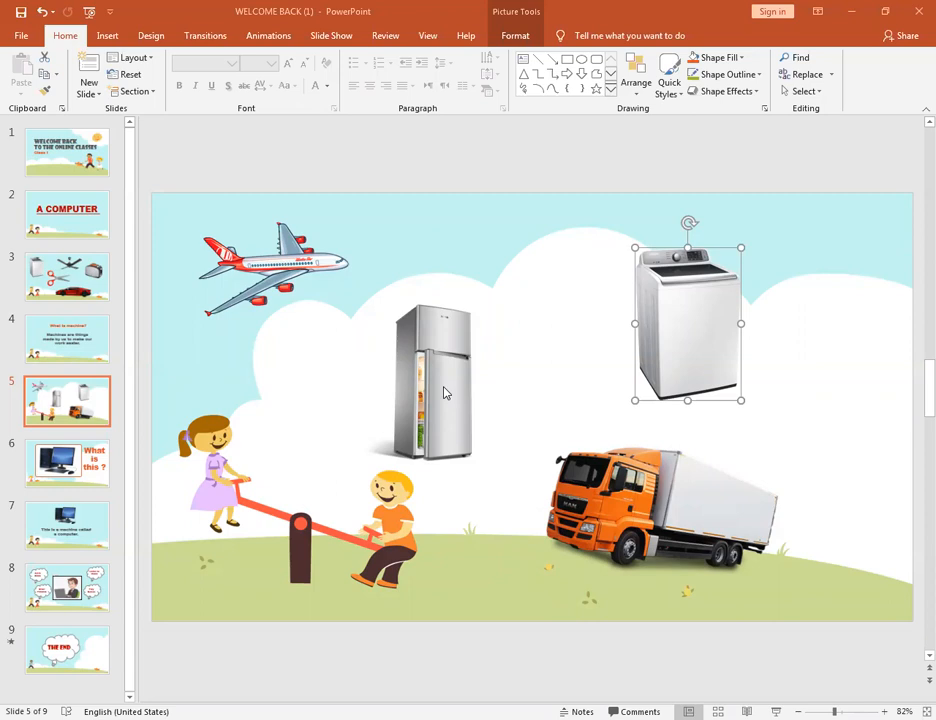
{"action": "mouse_move", "coordinate": [528, 76]}
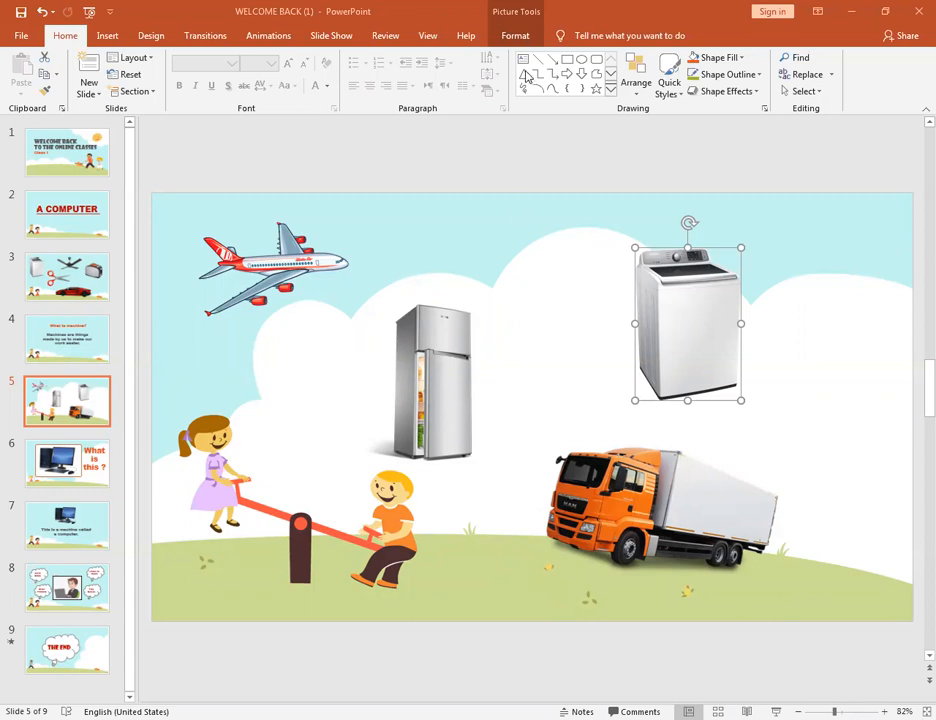
- Show slide 6, 'What is this ?', with the desktop computer picture
{"action": "left_click", "coordinate": [66, 464]}
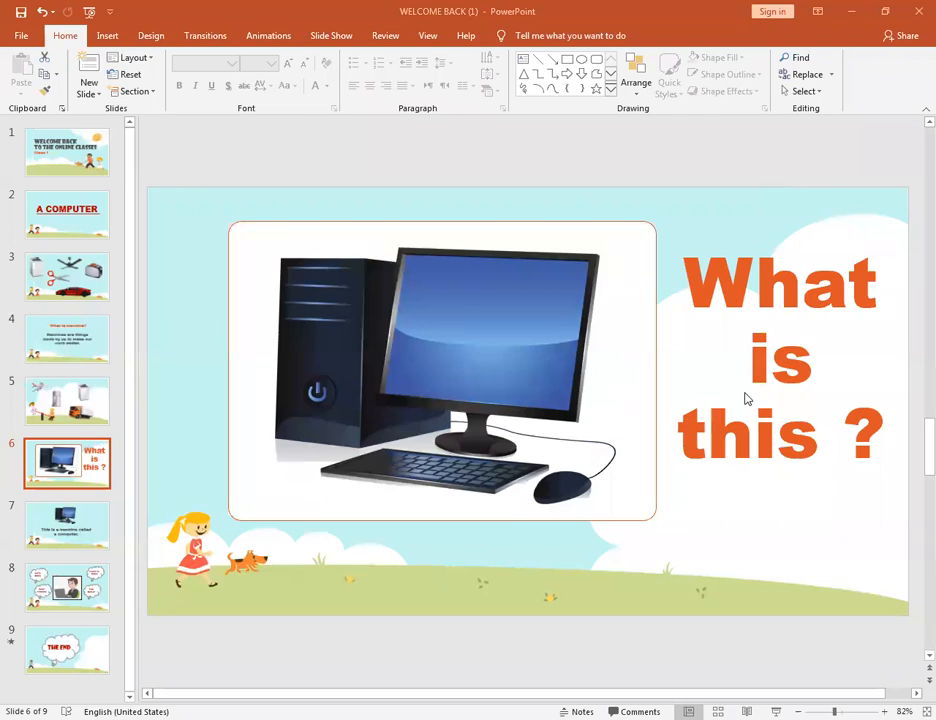
{"action": "mouse_move", "coordinate": [588, 556]}
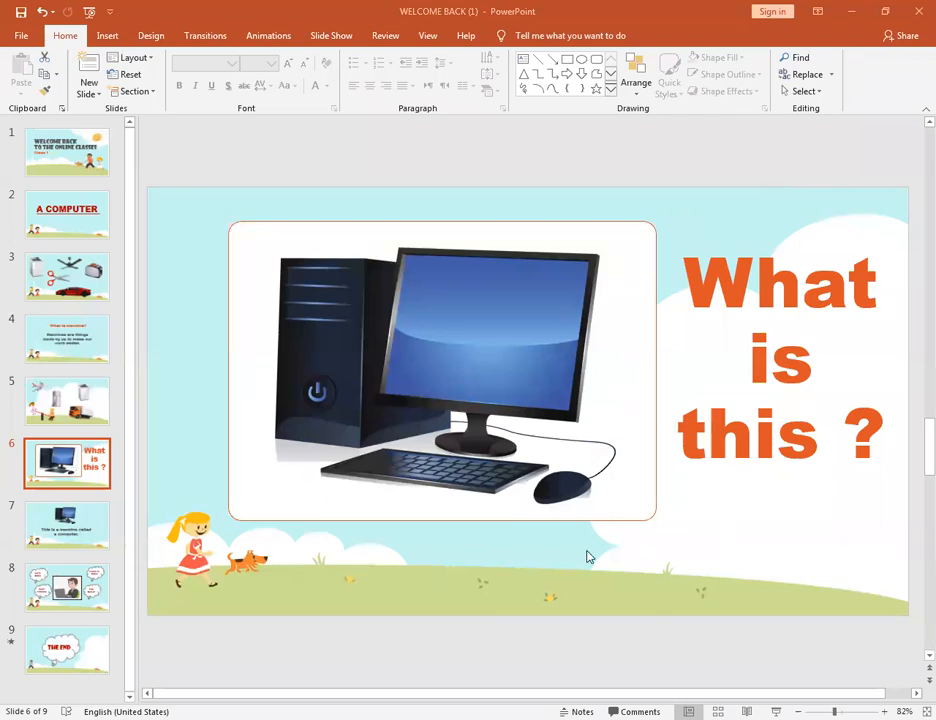
{"action": "mouse_move", "coordinate": [578, 610]}
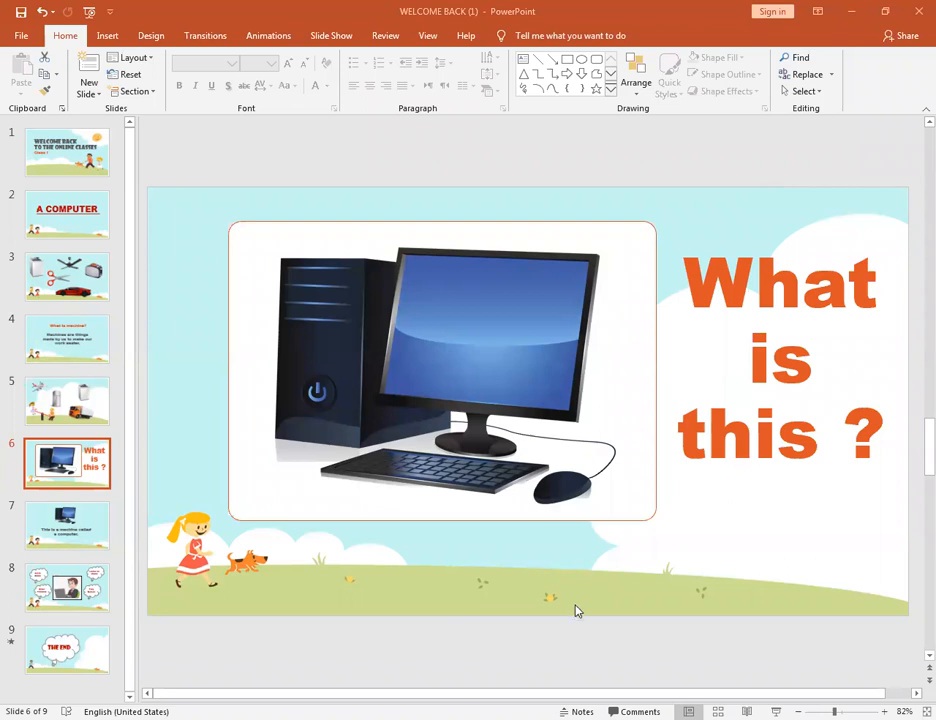
{"action": "mouse_move", "coordinate": [472, 442]}
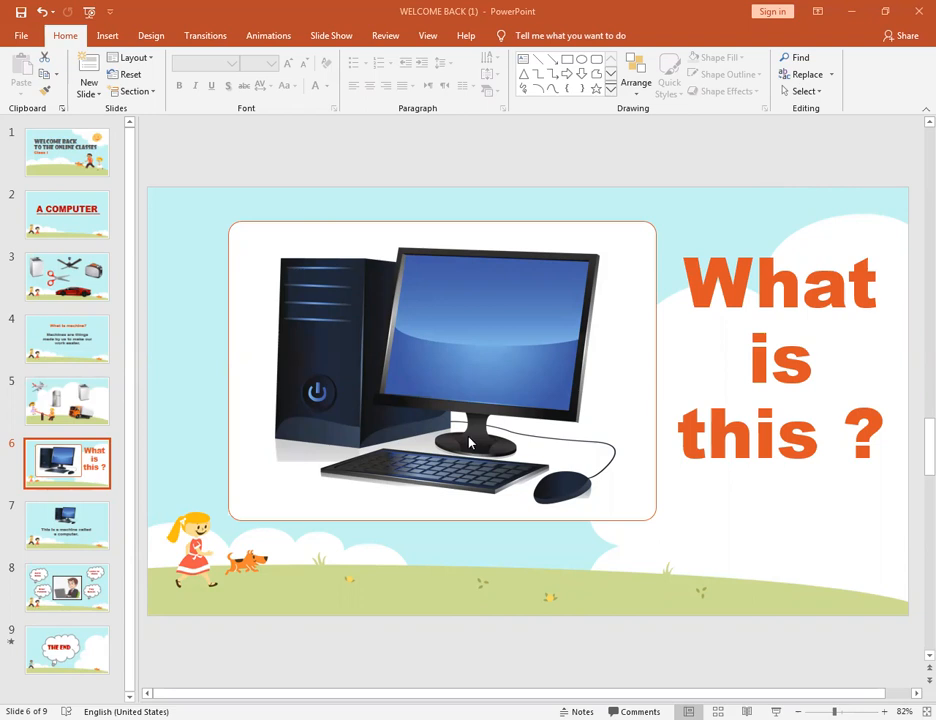
{"action": "mouse_move", "coordinate": [336, 442]}
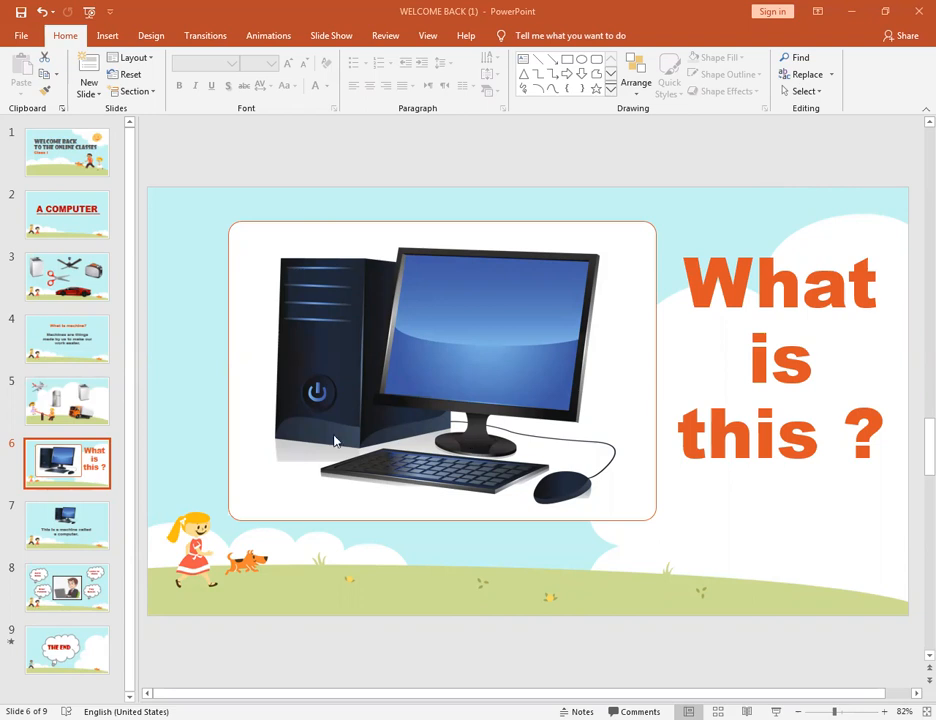
- Show slide 7, 'This is a machine called a computer.'
{"action": "left_click", "coordinate": [68, 524]}
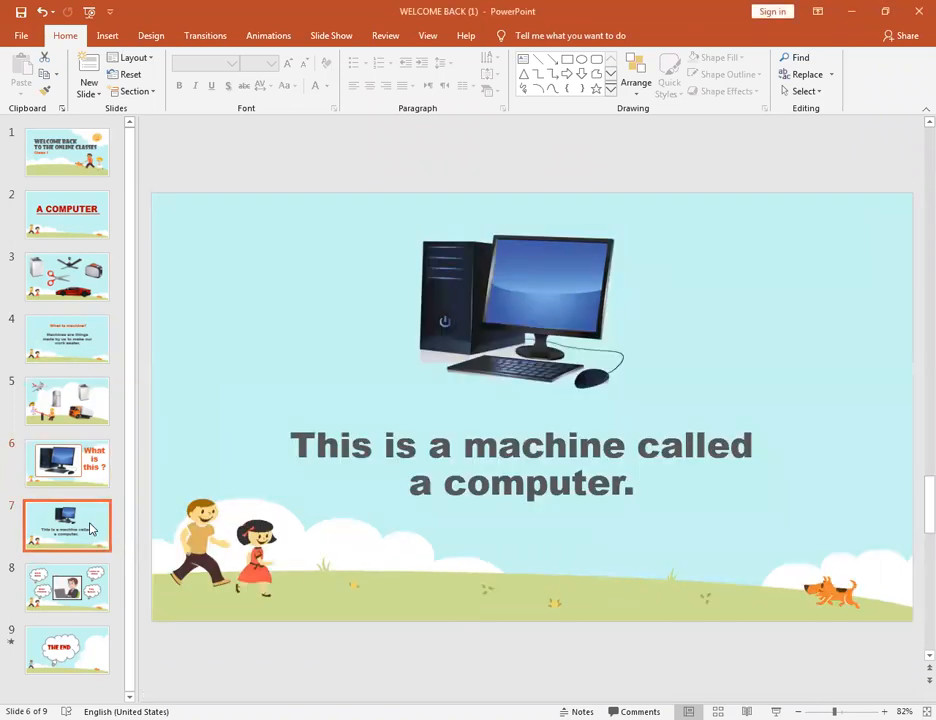
{"action": "mouse_move", "coordinate": [88, 526]}
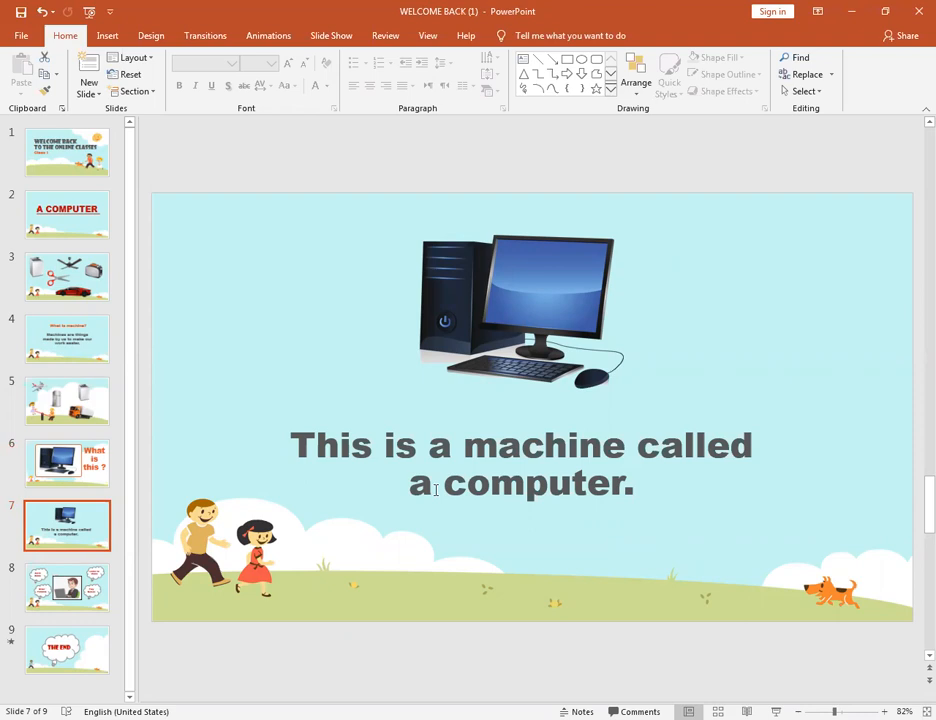
- Show slide 8 on computer uses, then finish on slide 9, 'THE END'
{"action": "left_click", "coordinate": [68, 588]}
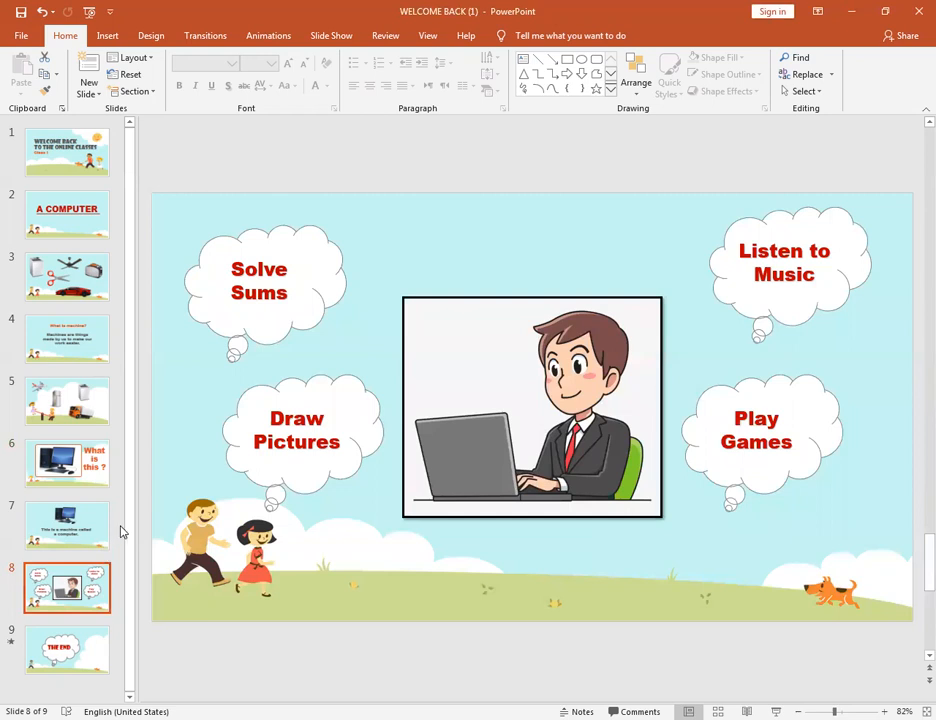
{"action": "mouse_move", "coordinate": [252, 308]}
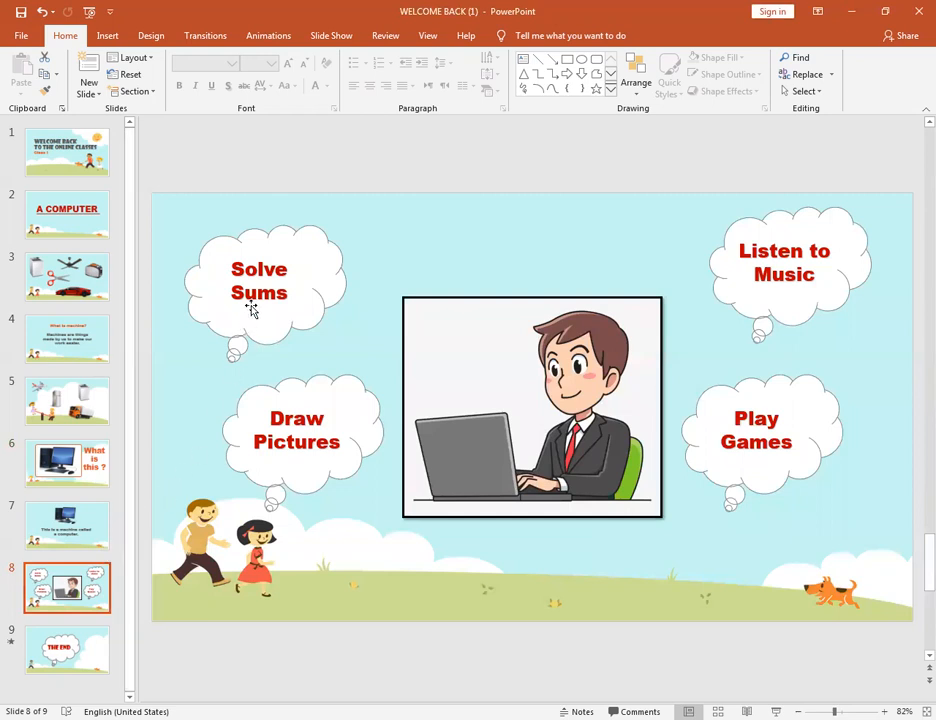
{"action": "mouse_move", "coordinate": [258, 300]}
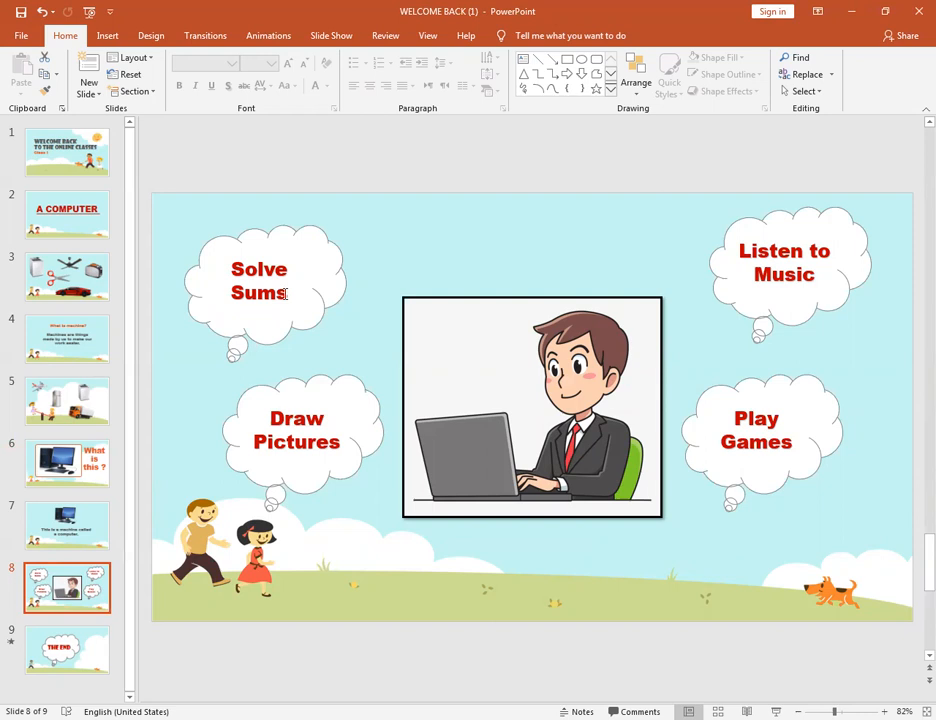
{"action": "mouse_move", "coordinate": [766, 230]}
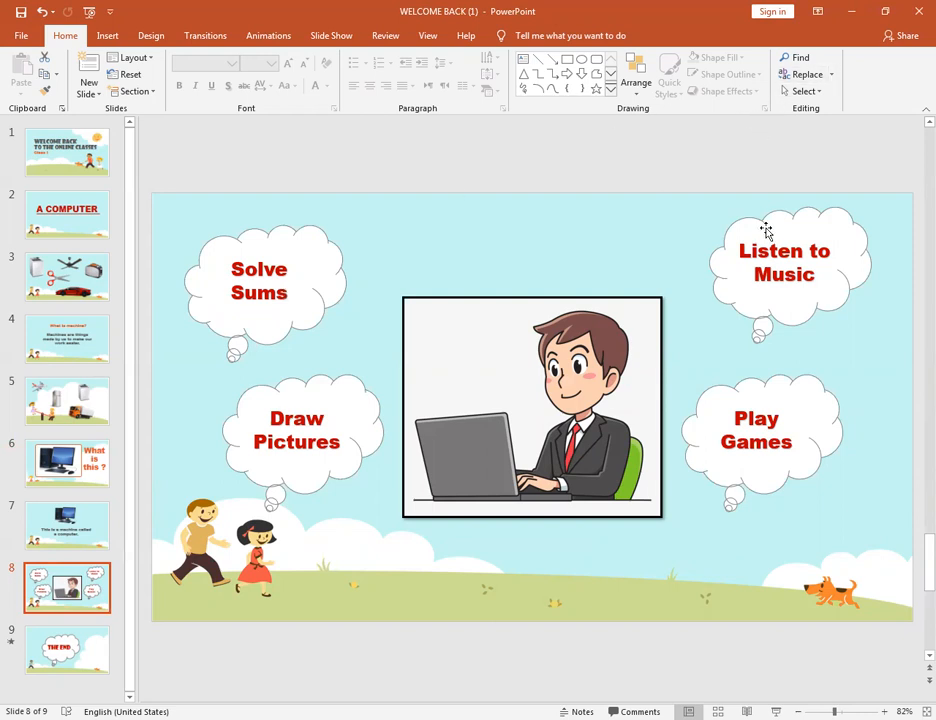
{"action": "mouse_move", "coordinate": [754, 272]}
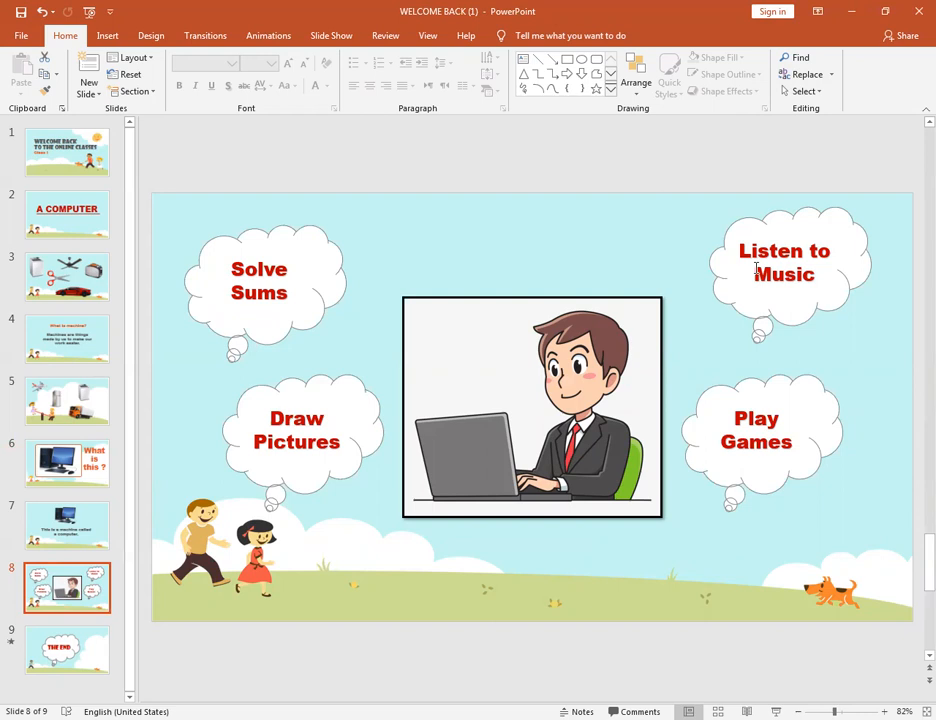
{"action": "mouse_move", "coordinate": [340, 434]}
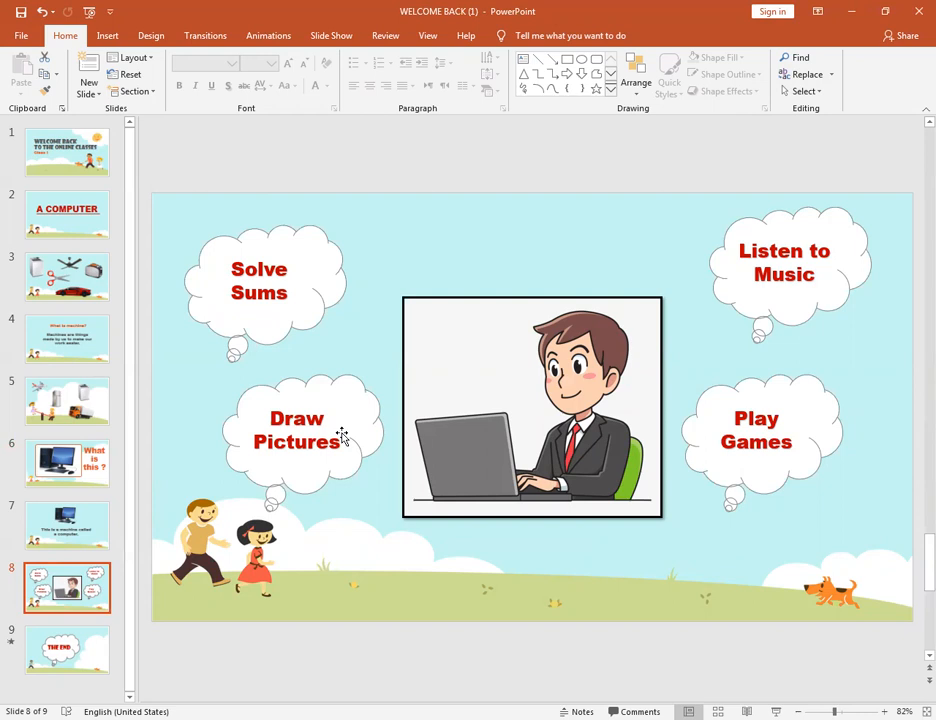
{"action": "mouse_move", "coordinate": [732, 442]}
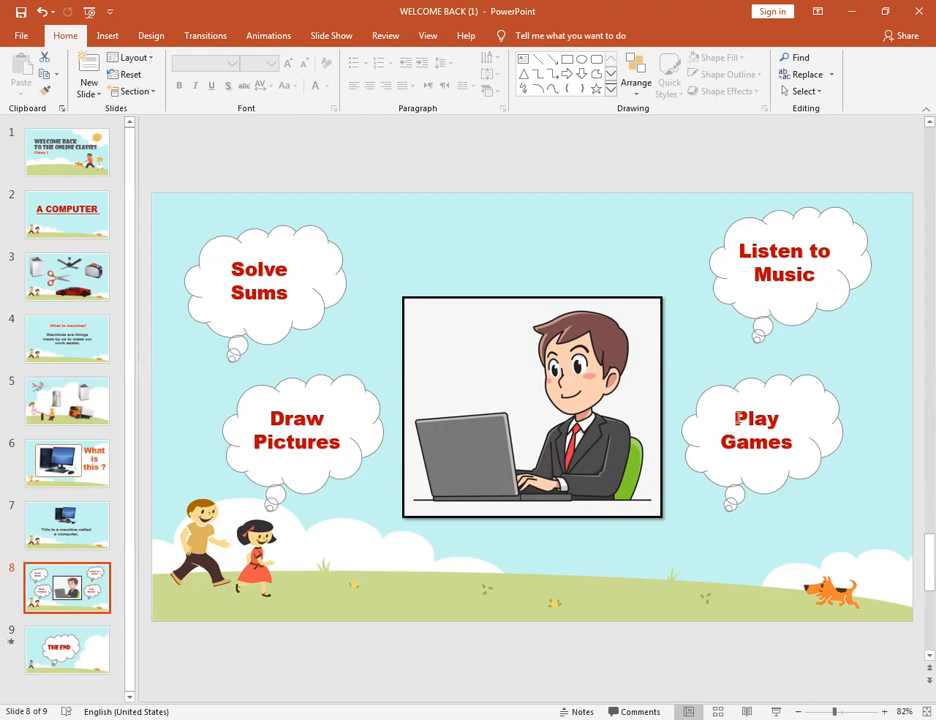
{"action": "mouse_move", "coordinate": [18, 634]}
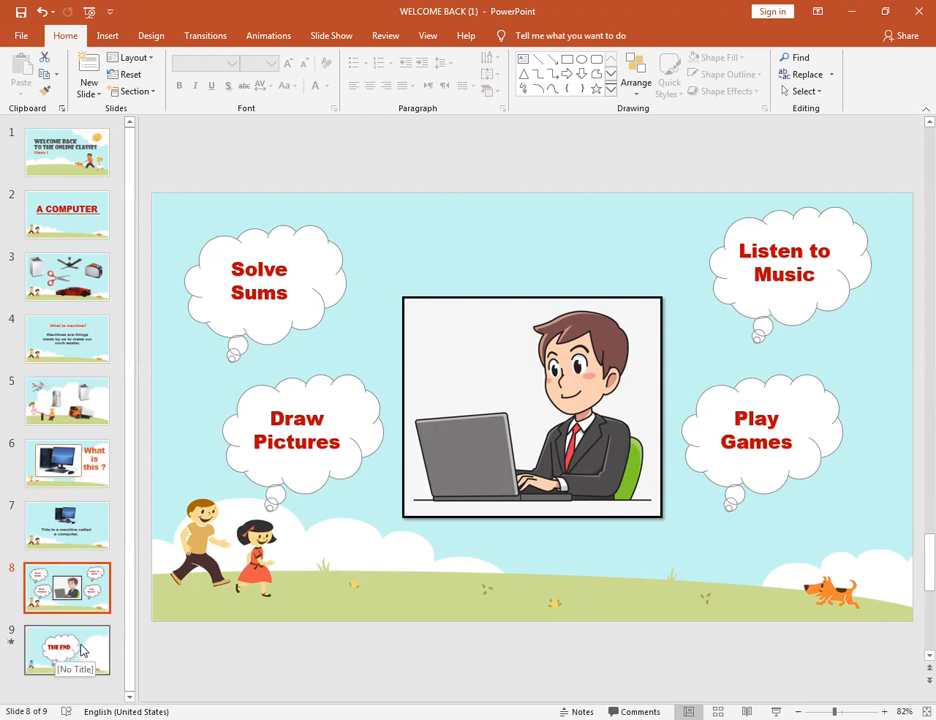
{"action": "left_click", "coordinate": [68, 650]}
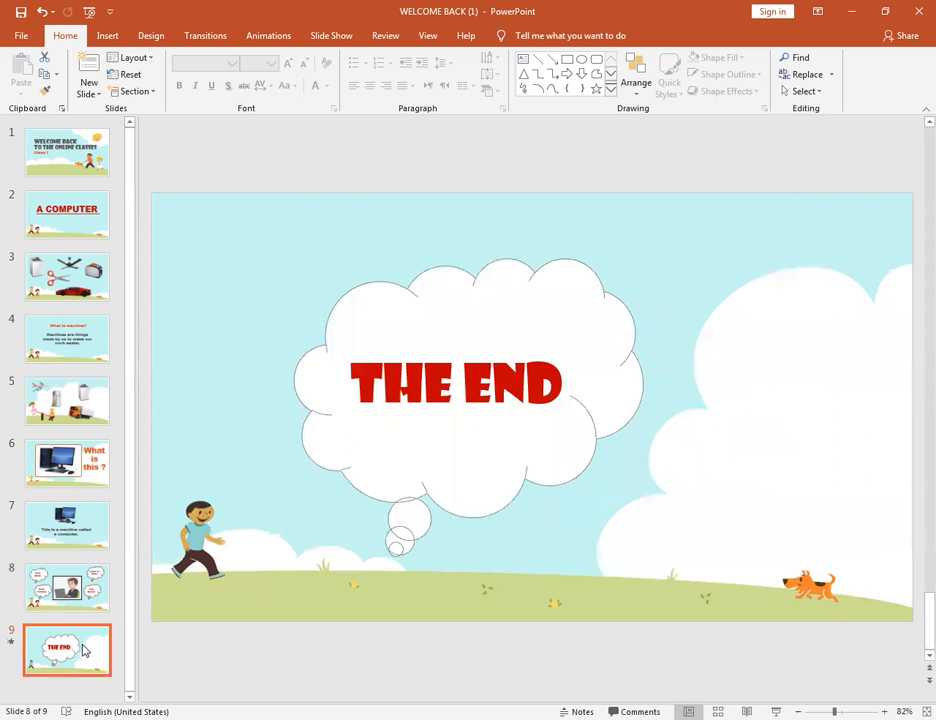
{"action": "left_click", "coordinate": [68, 648]}
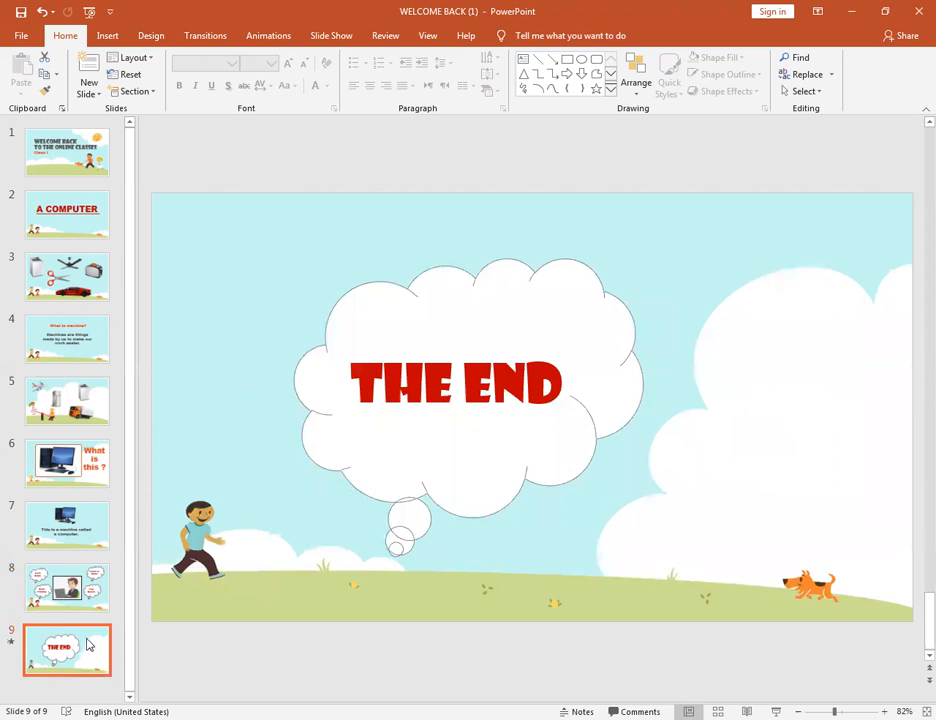